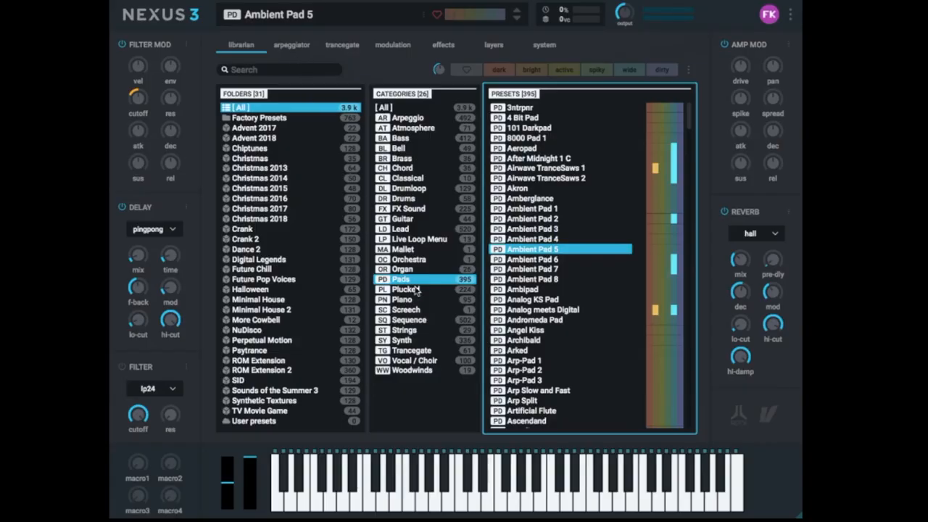
Open the Plucked category and load Bright Pluck, replacing Ambient Pad 5
{"action": "left_click", "coordinate": [406, 289]}
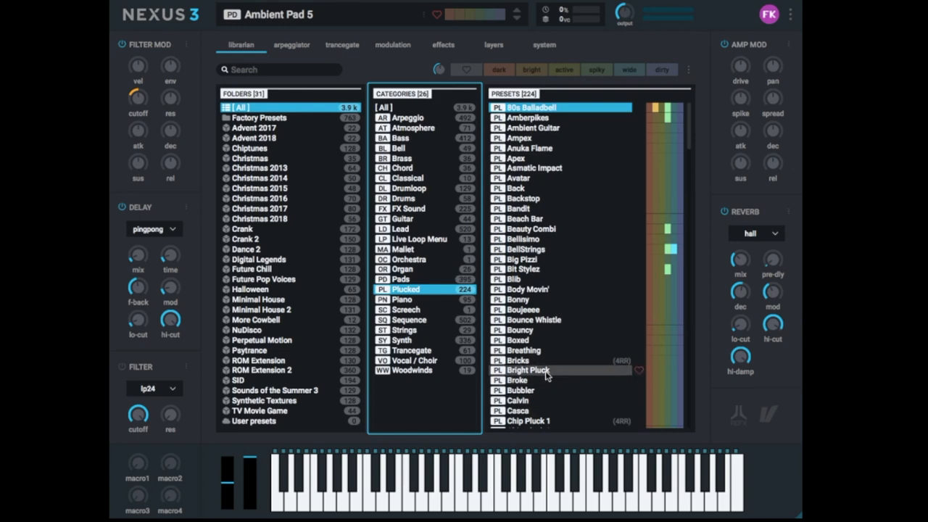
{"action": "left_click", "coordinate": [527, 370]}
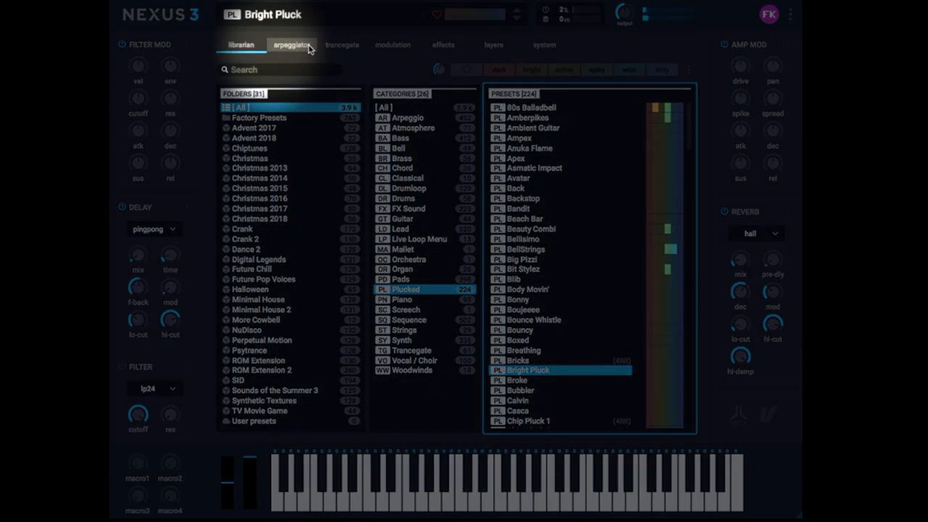
Show Bright Pluck's arpeggiator page with its main settings, step pattern and presets
{"action": "left_click", "coordinate": [292, 44]}
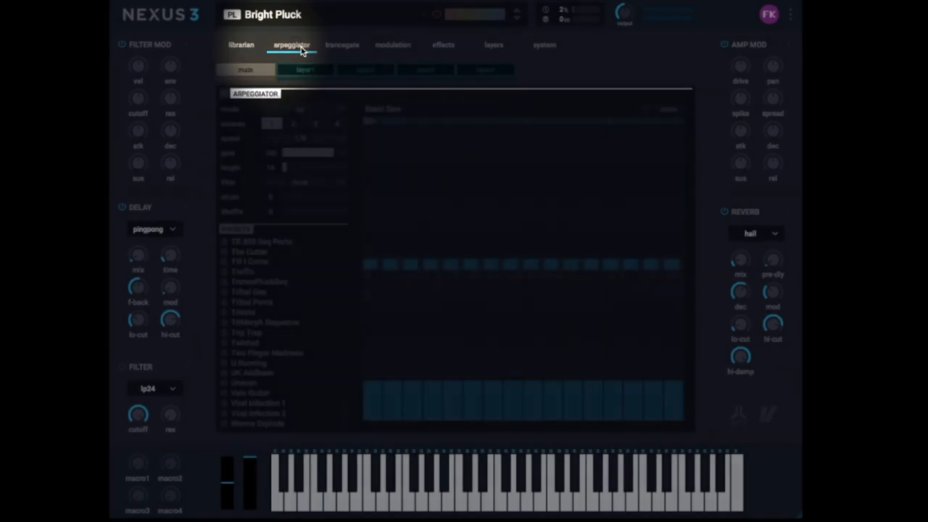
{"action": "left_click", "coordinate": [291, 44]}
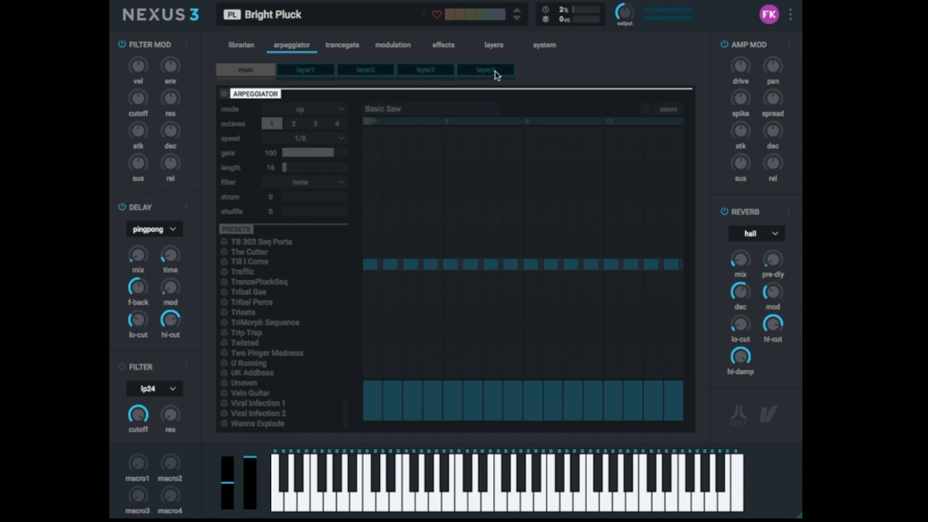
{"action": "mouse_move", "coordinate": [305, 71]}
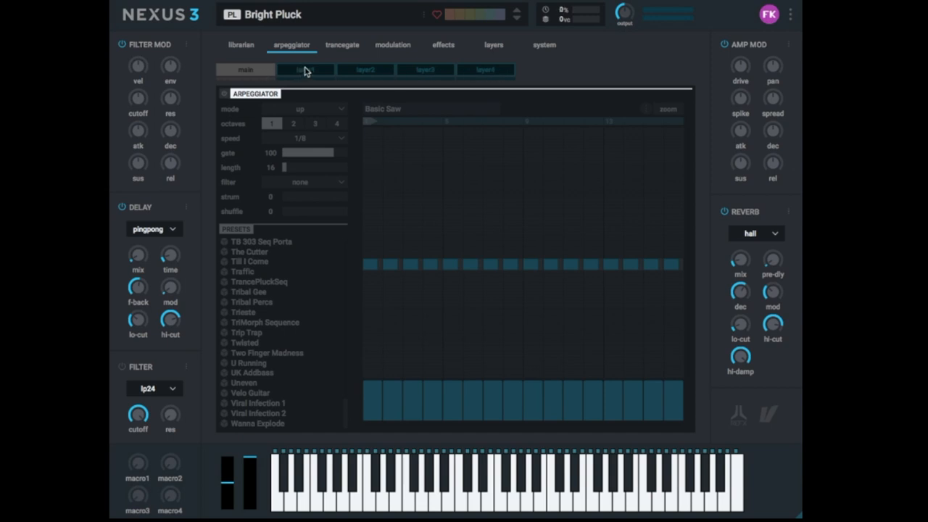
{"action": "mouse_move", "coordinate": [478, 74]}
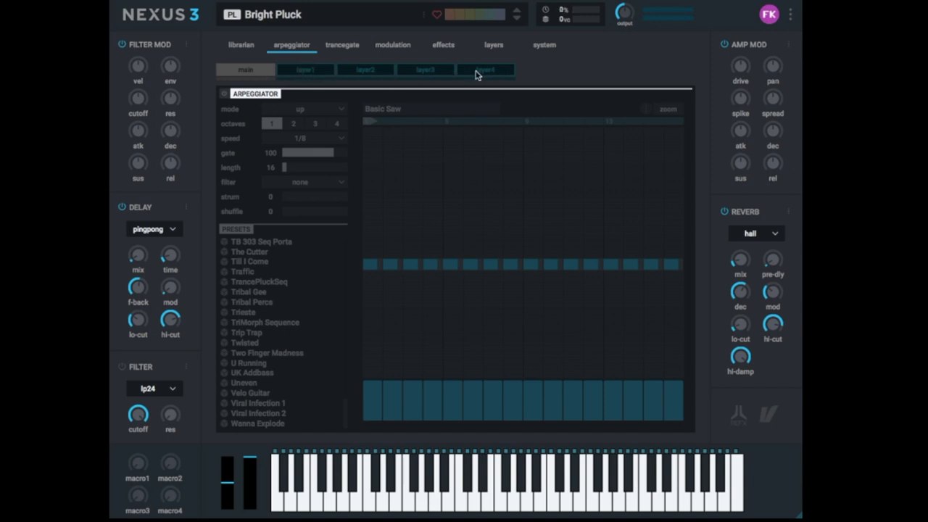
{"action": "mouse_move", "coordinate": [290, 79]}
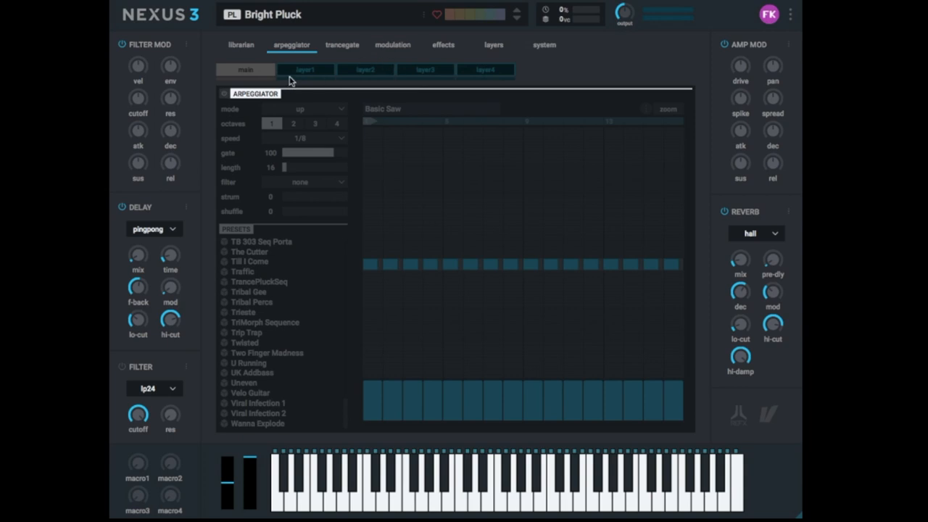
{"action": "mouse_move", "coordinate": [317, 76]}
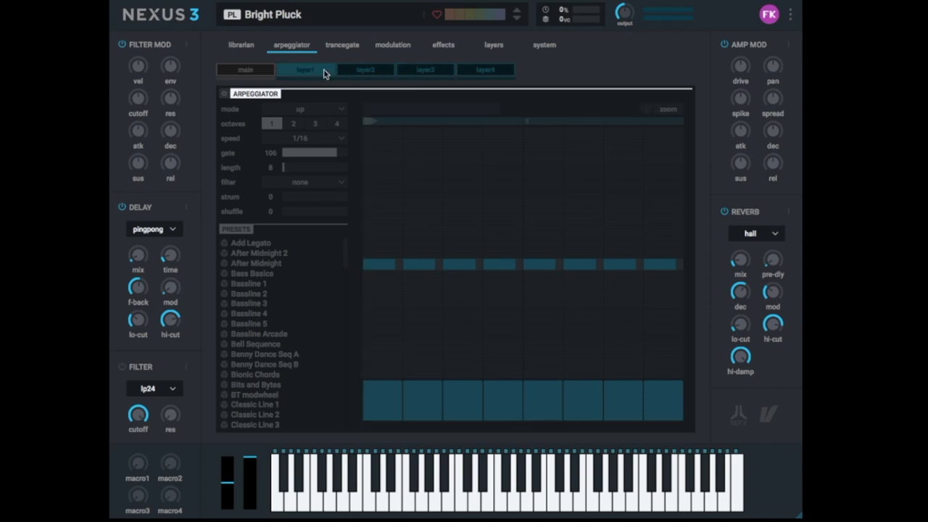
{"action": "mouse_move", "coordinate": [303, 76]}
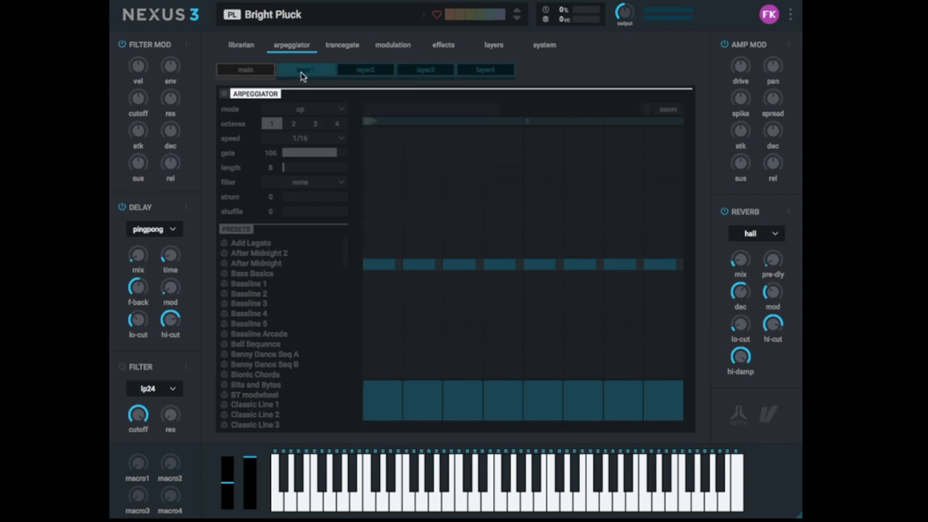
{"action": "mouse_move", "coordinate": [274, 89]}
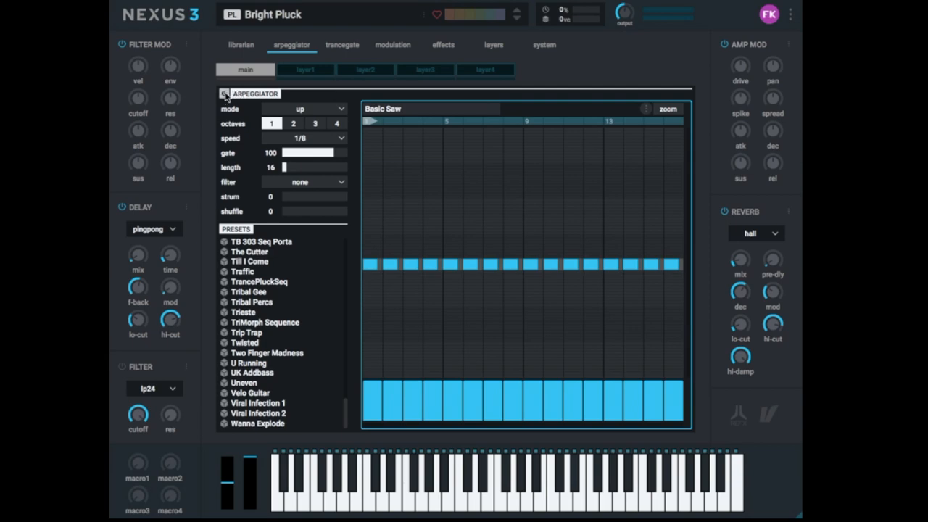
{"action": "left_click", "coordinate": [224, 93]}
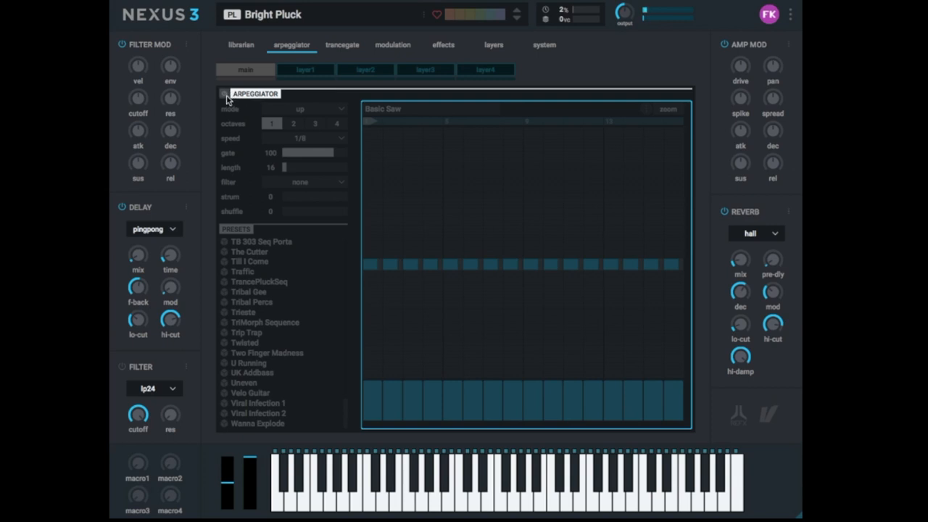
{"action": "left_click", "coordinate": [224, 94]}
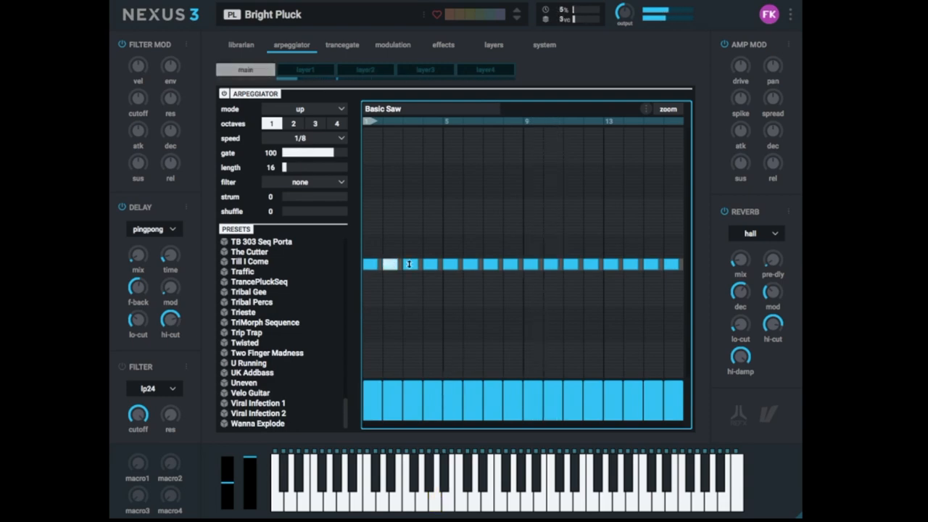
{"action": "left_click", "coordinate": [391, 263]}
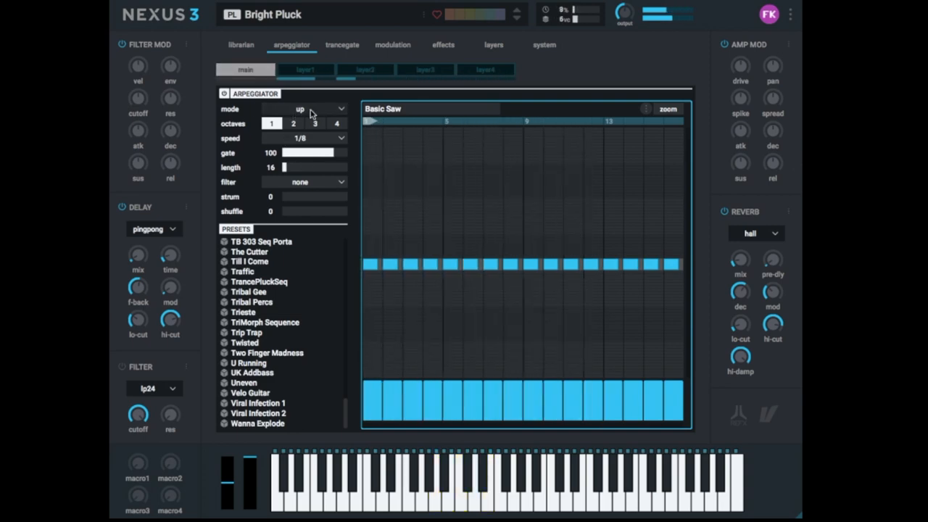
Try the alter and order arpeggiator play modes
{"action": "left_click", "coordinate": [319, 109]}
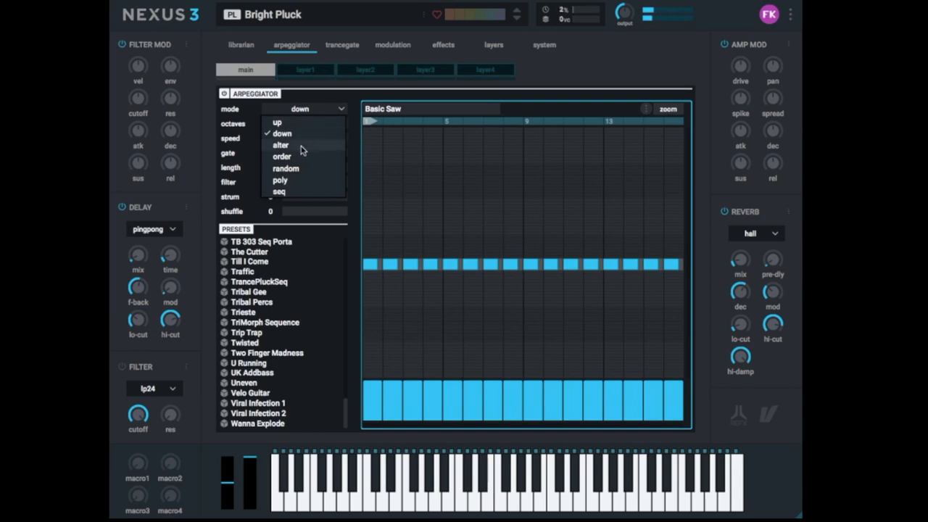
{"action": "left_click", "coordinate": [280, 145]}
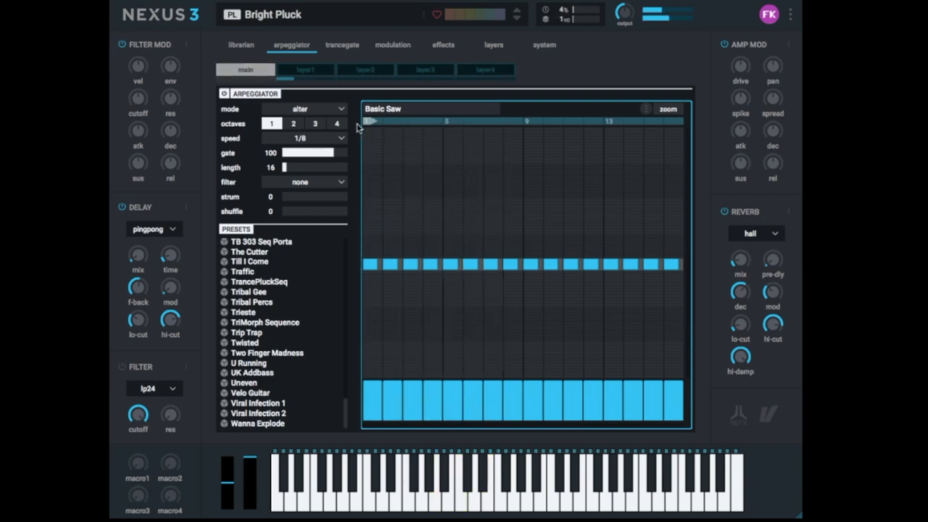
{"action": "left_click", "coordinate": [319, 108]}
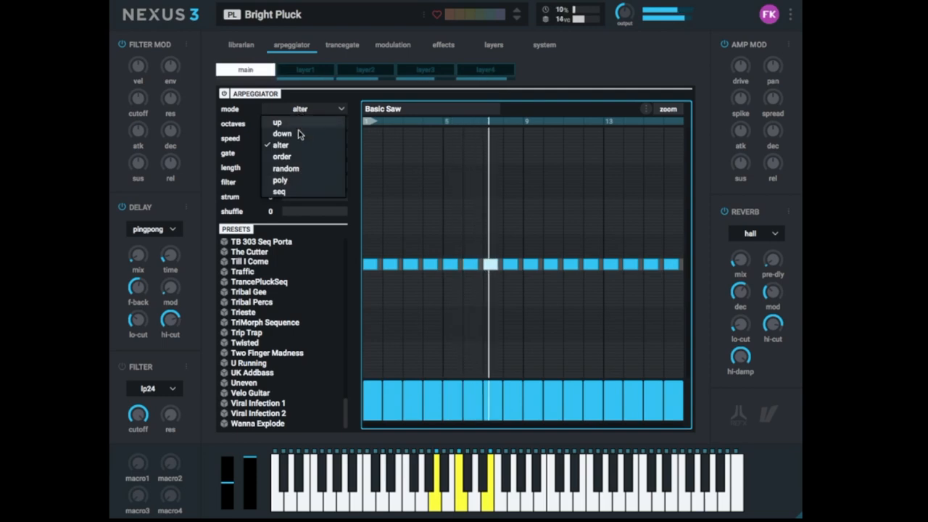
{"action": "left_click", "coordinate": [281, 156]}
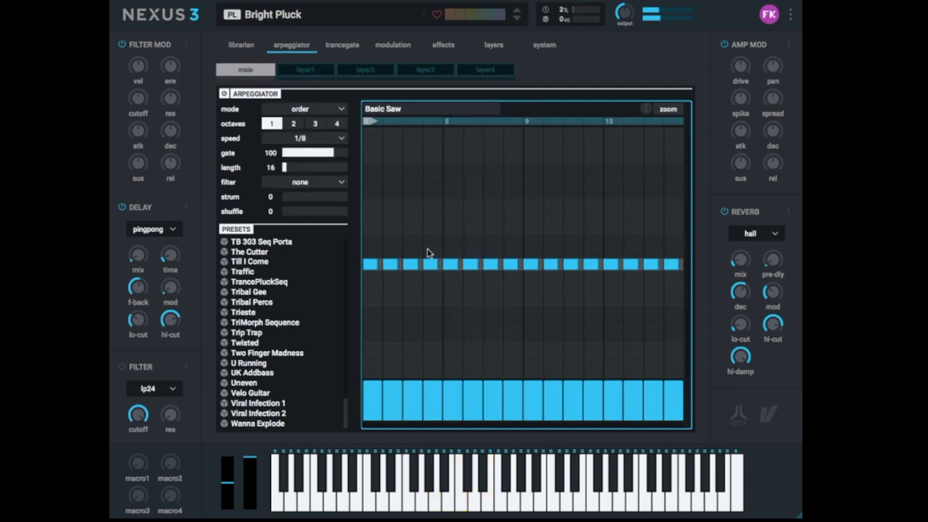
{"action": "mouse_move", "coordinate": [506, 201]}
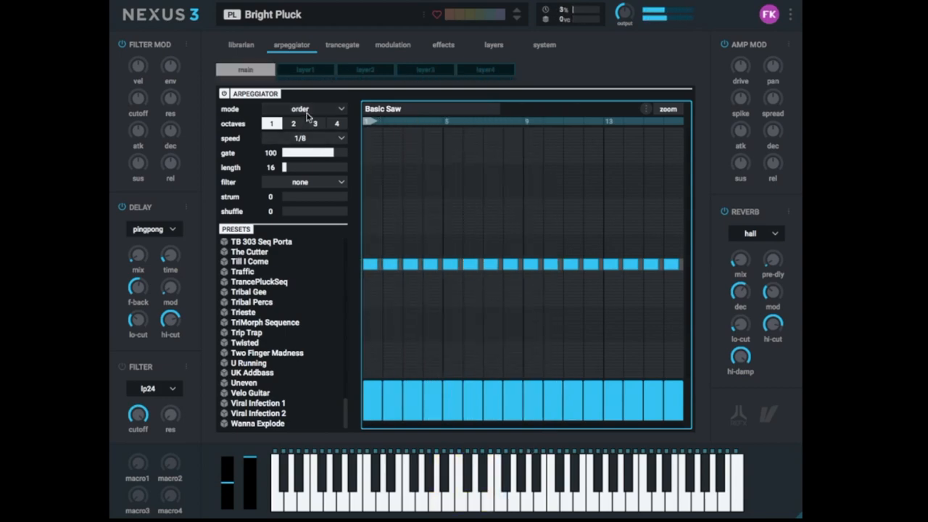
Try random play mode, then switch the arpeggiator to poly
{"action": "left_click", "coordinate": [319, 109]}
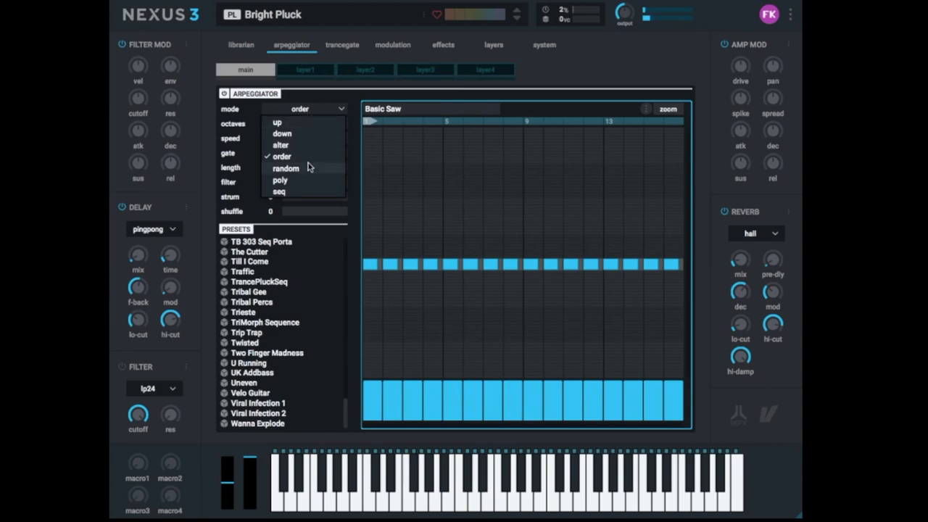
{"action": "left_click", "coordinate": [286, 168]}
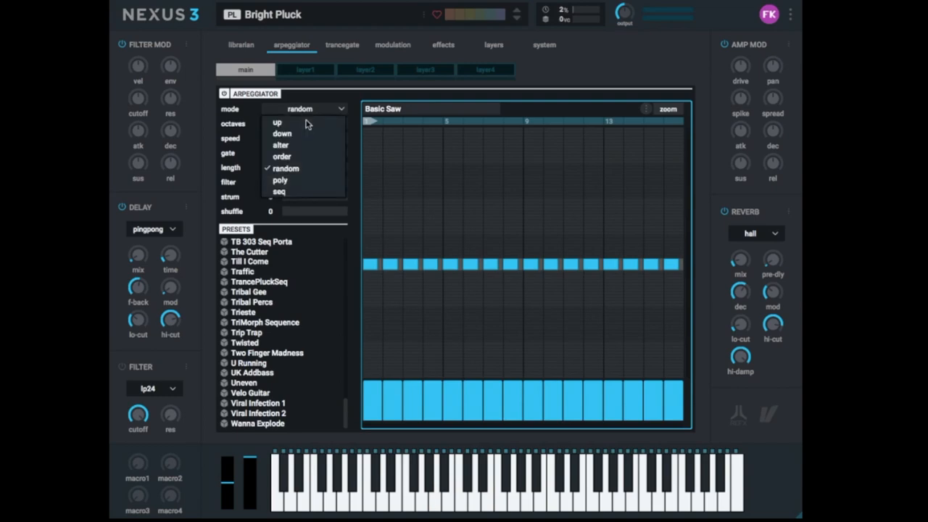
{"action": "mouse_move", "coordinate": [300, 187]}
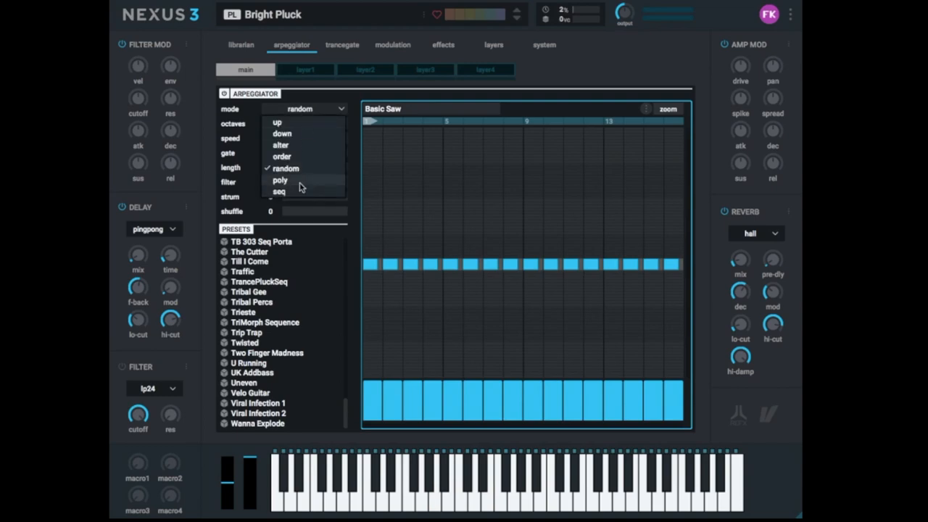
{"action": "left_click", "coordinate": [279, 180]}
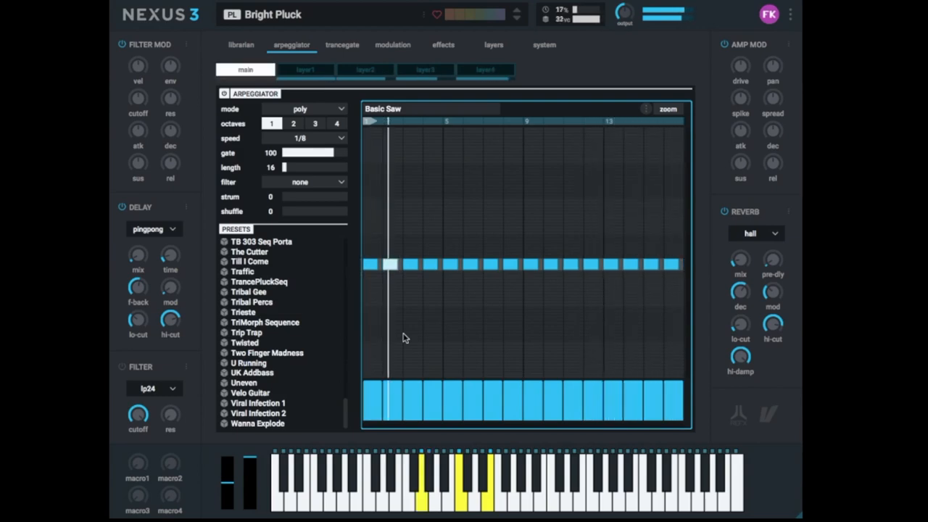
{"action": "left_click", "coordinate": [341, 109]}
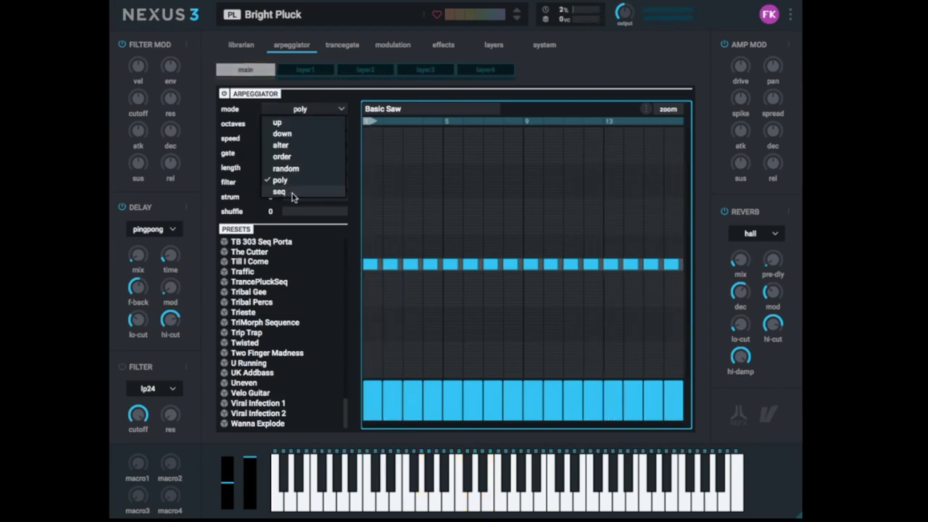
Switch the arpeggiator to seq mode and place the first note in the grid
{"action": "left_click", "coordinate": [279, 191]}
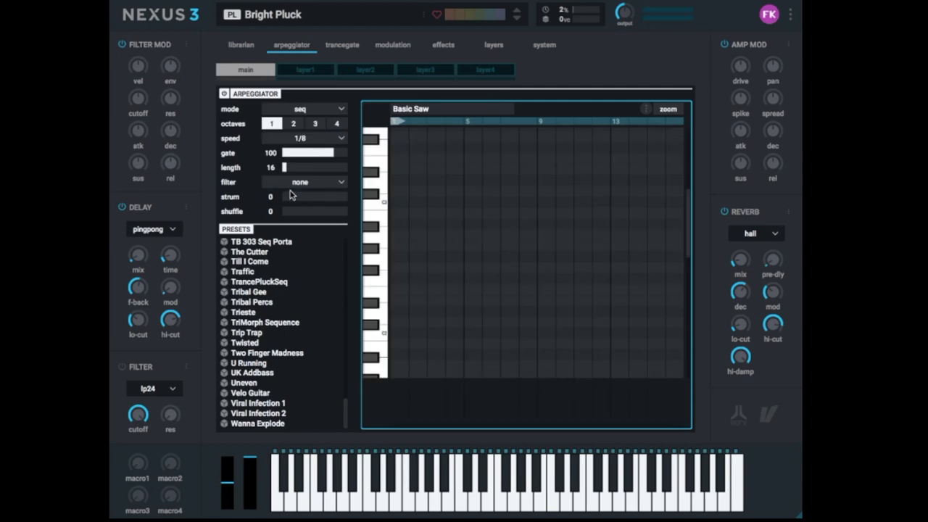
{"action": "mouse_move", "coordinate": [397, 241]}
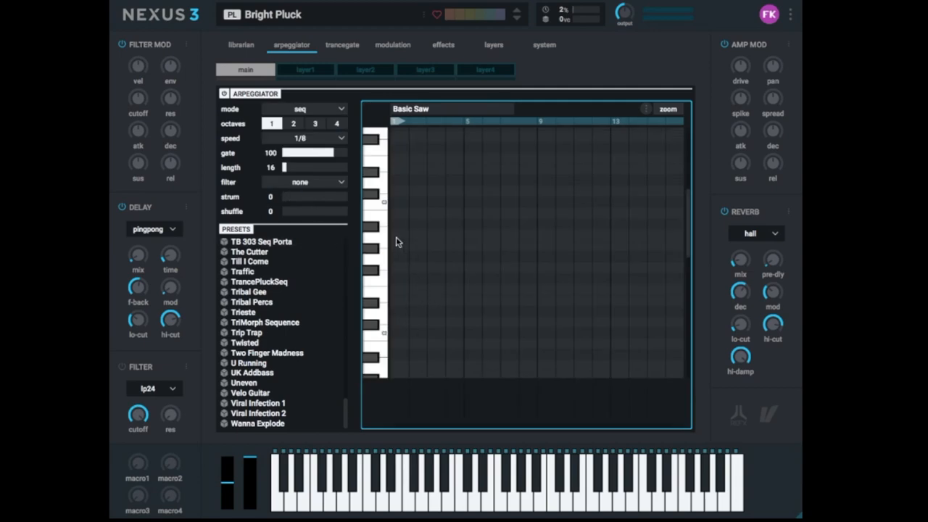
{"action": "left_click", "coordinate": [397, 234]}
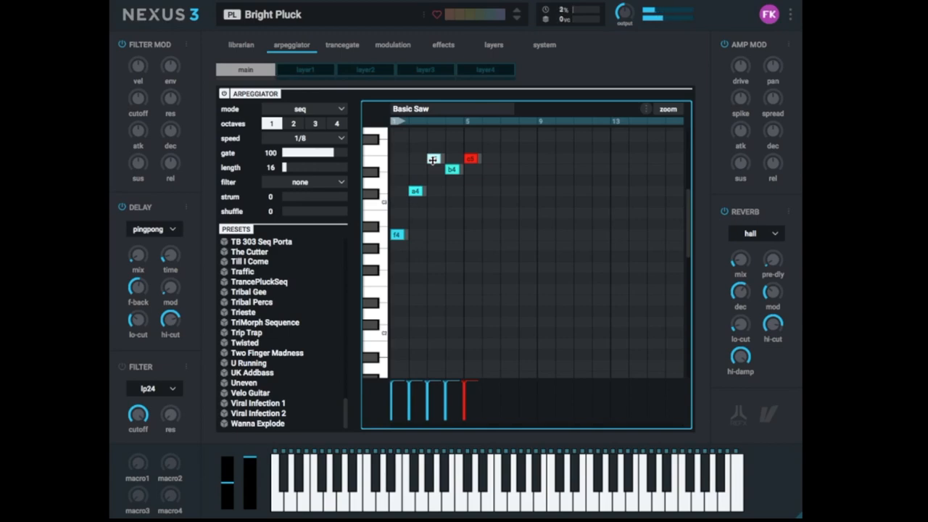
{"action": "left_click", "coordinate": [319, 108]}
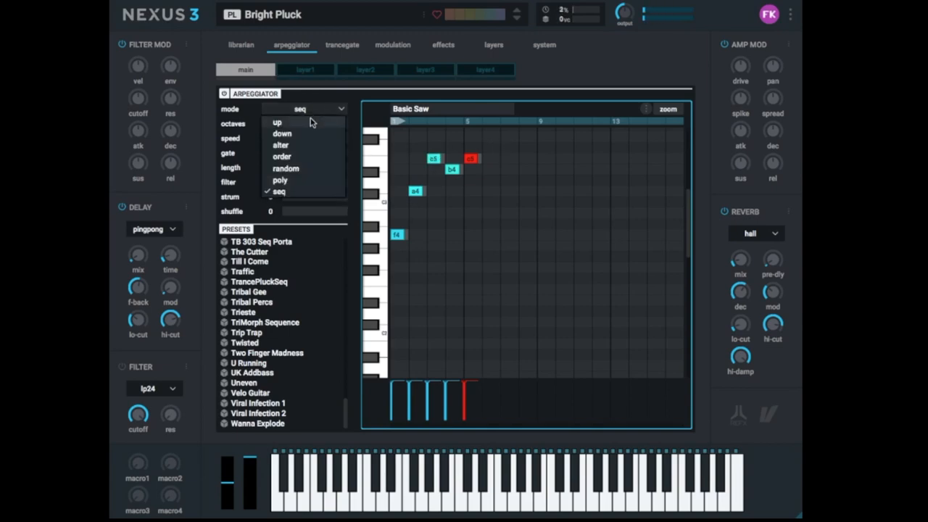
Select up mode, try 2, 3 and 4 octaves, then return to 1 octave
{"action": "left_click", "coordinate": [277, 122]}
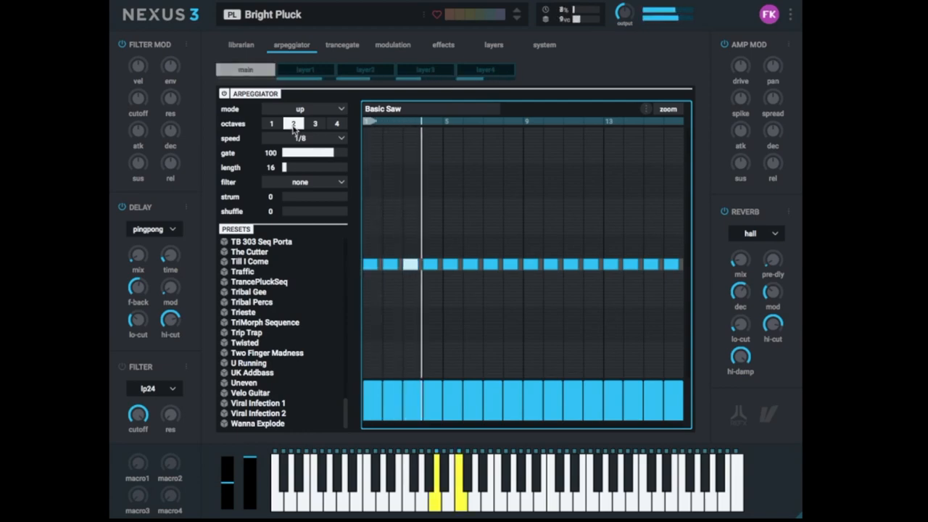
{"action": "left_click", "coordinate": [315, 123]}
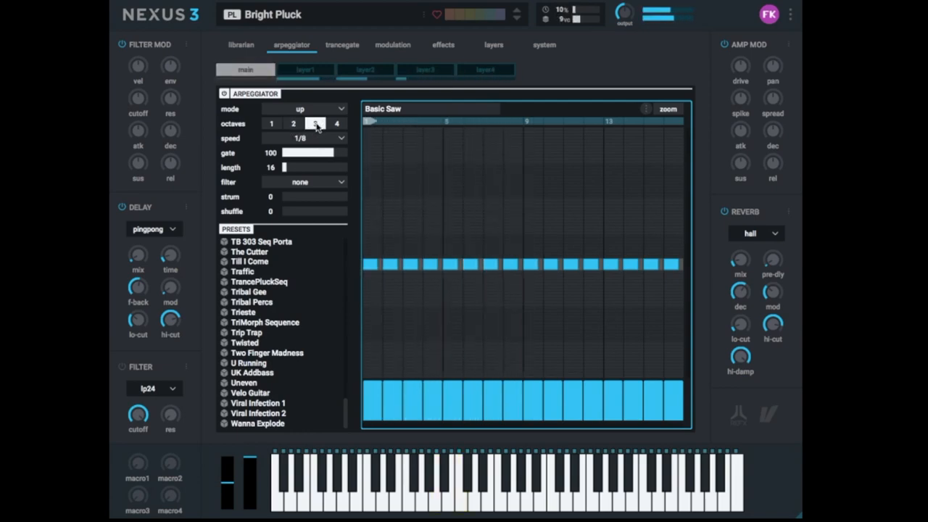
{"action": "left_click", "coordinate": [315, 123]}
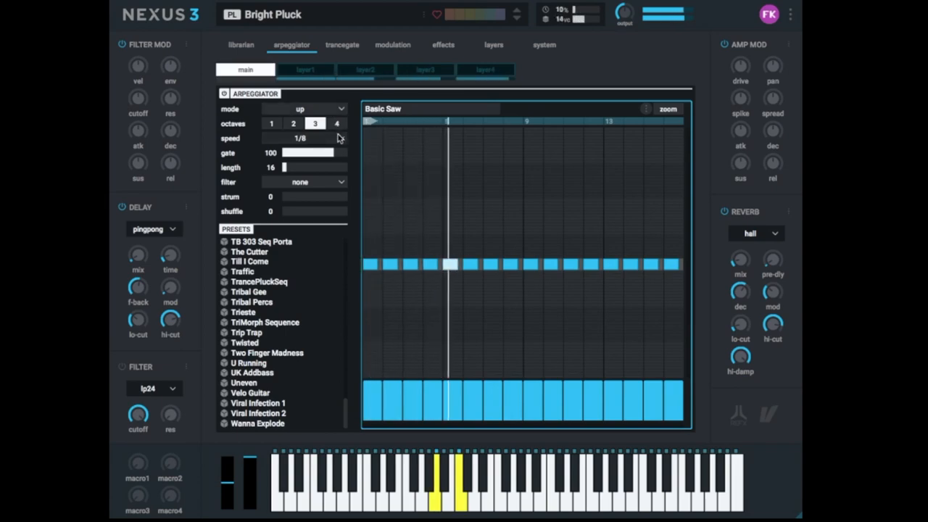
{"action": "left_click", "coordinate": [336, 123]}
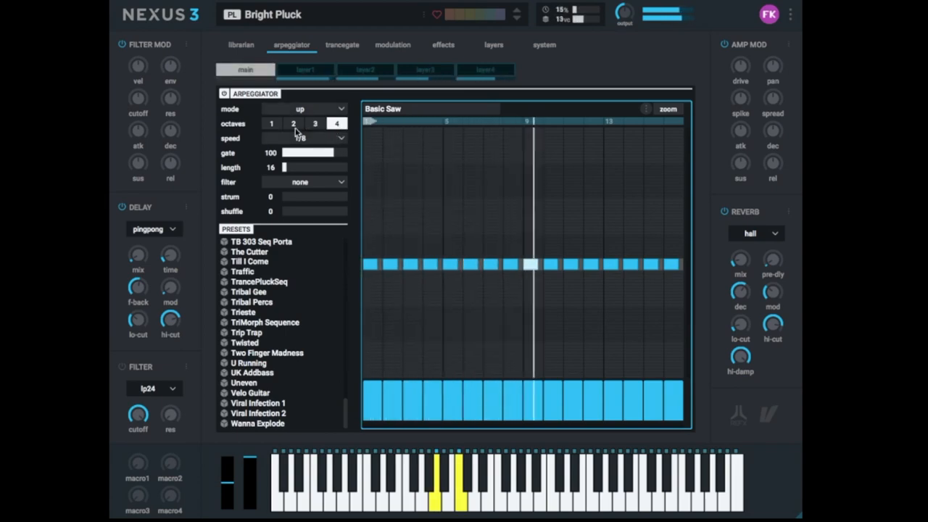
{"action": "left_click", "coordinate": [271, 124]}
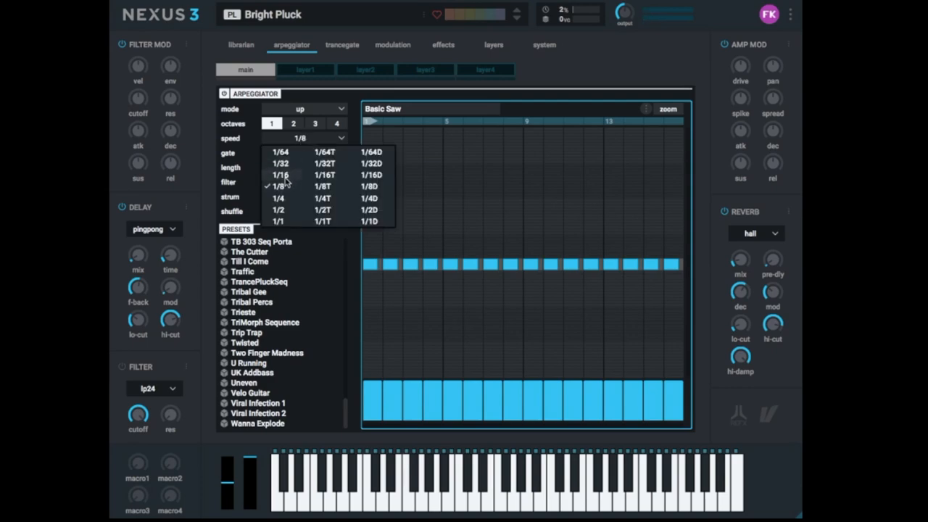
Try arpeggiator speeds 1/32, 1/64, 1/8T and 1/8D, ending on 1/16
{"action": "left_click", "coordinate": [279, 174]}
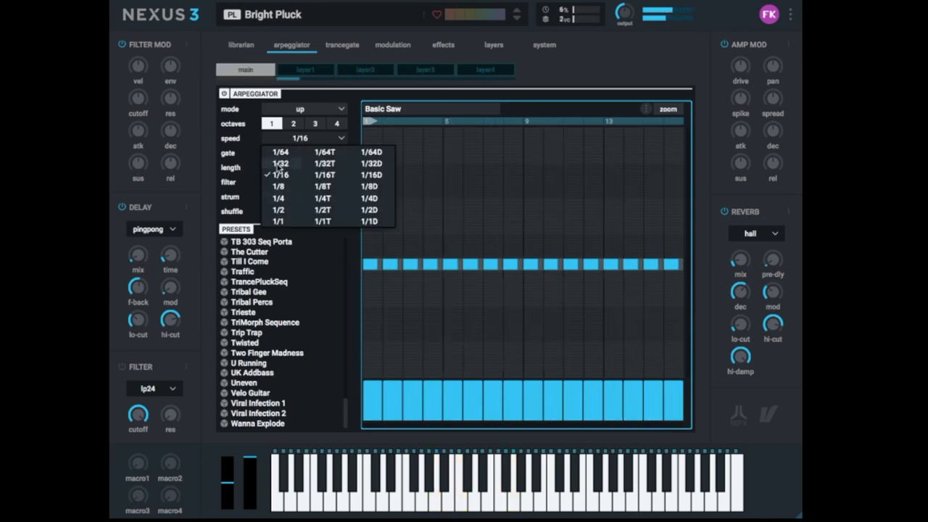
{"action": "left_click", "coordinate": [280, 163]}
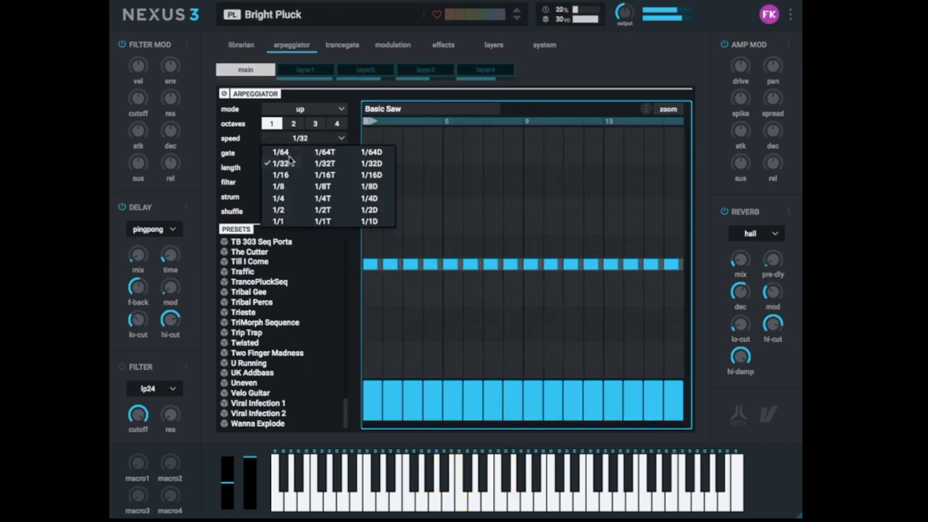
{"action": "left_click", "coordinate": [280, 151]}
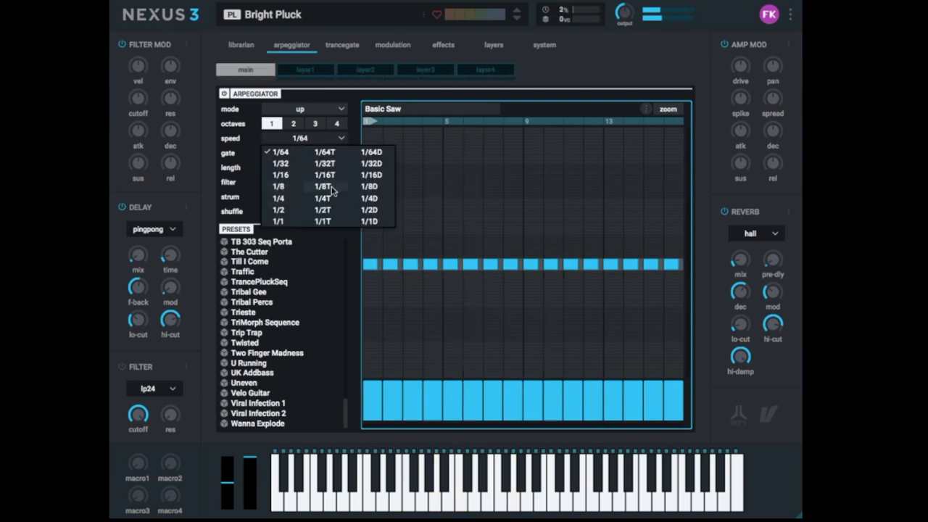
{"action": "left_click", "coordinate": [322, 186]}
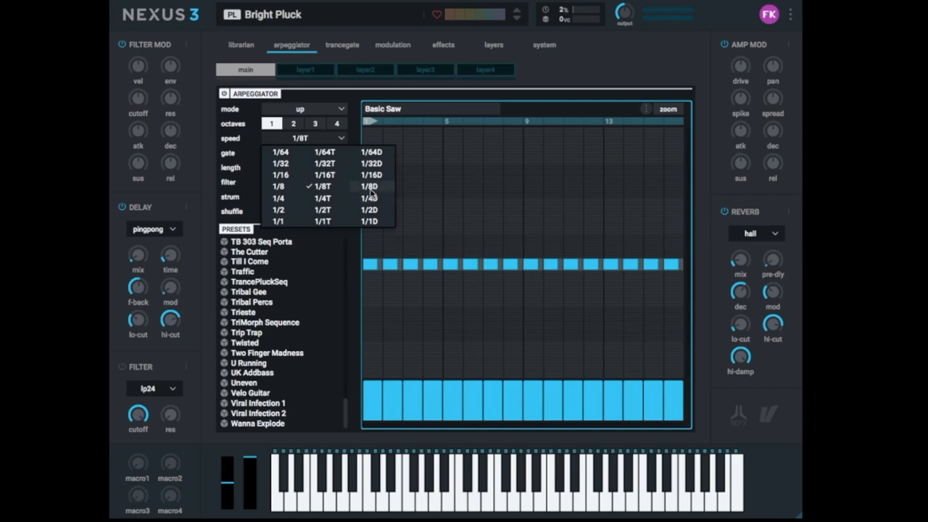
{"action": "mouse_move", "coordinate": [376, 193]}
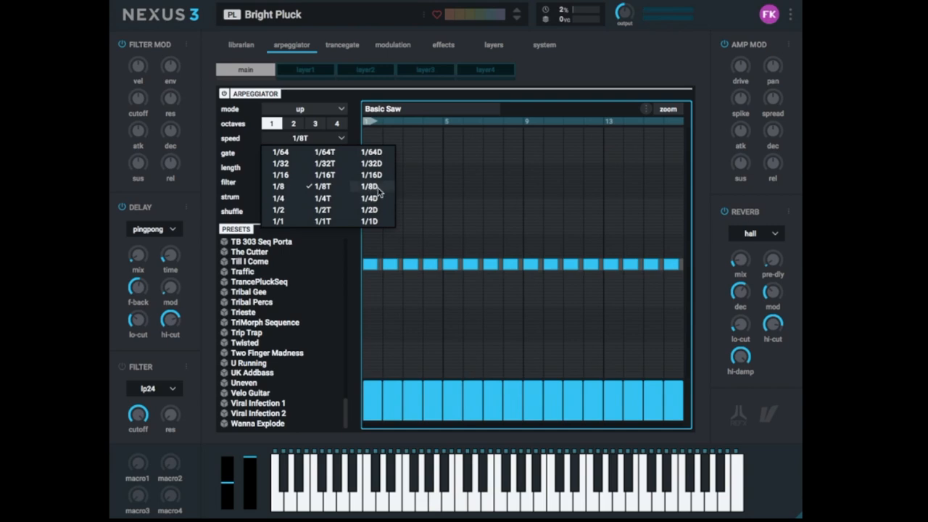
{"action": "left_click", "coordinate": [369, 187]}
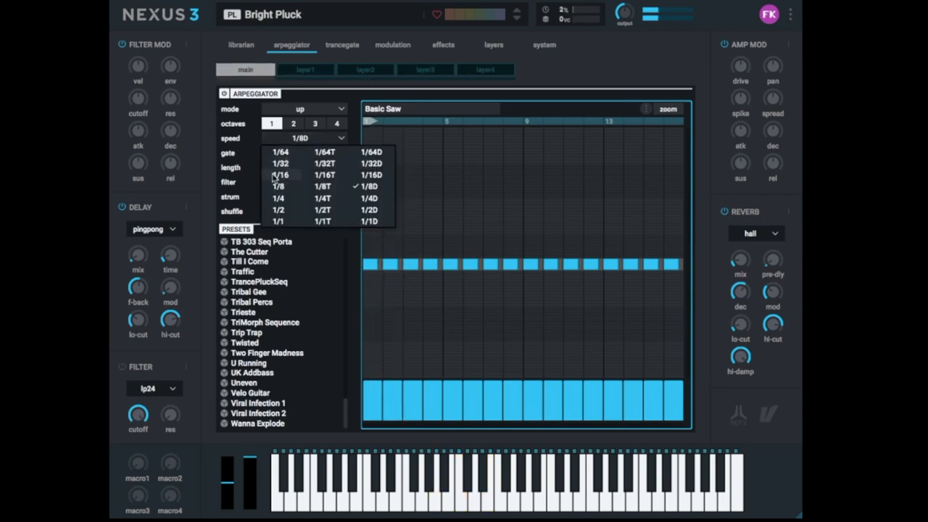
{"action": "left_click", "coordinate": [280, 175]}
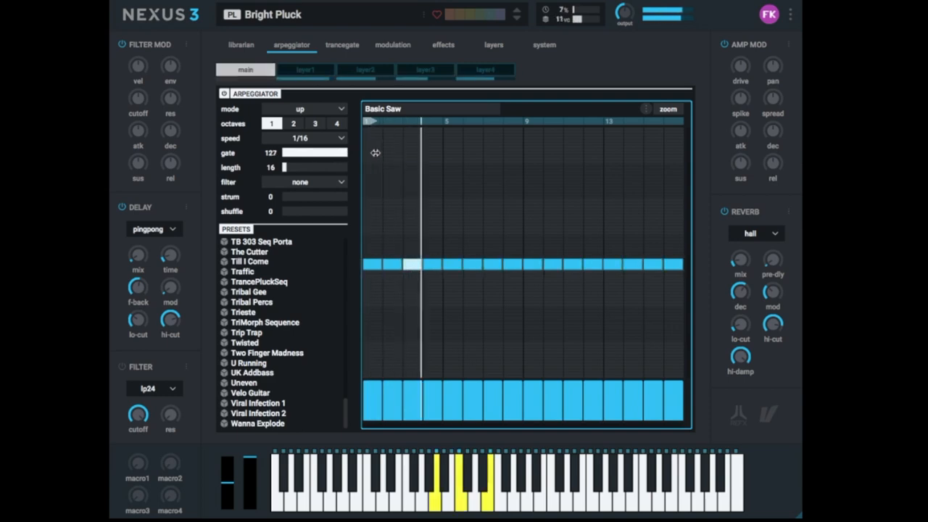
{"action": "left_click_drag", "start_coordinate": [314, 153], "coordinate": [310, 152]}
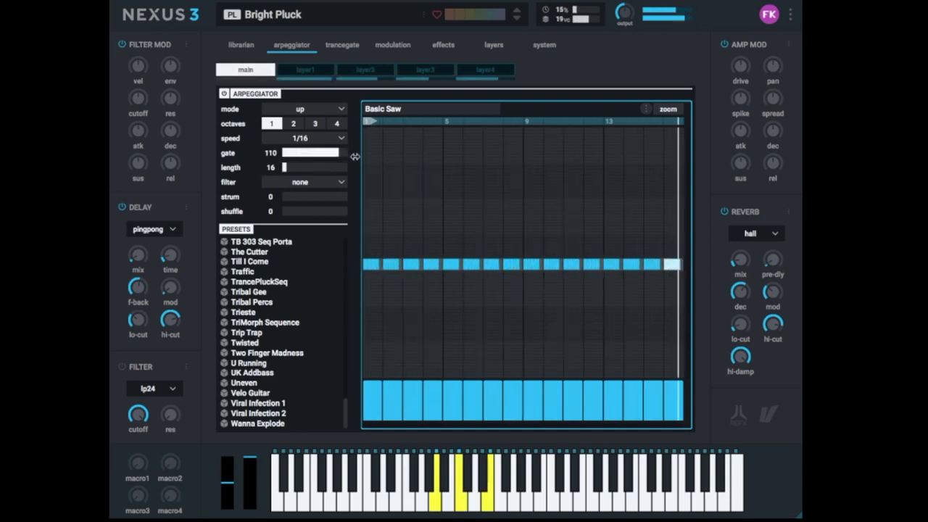
{"action": "left_click_drag", "start_coordinate": [310, 152], "coordinate": [344, 153]}
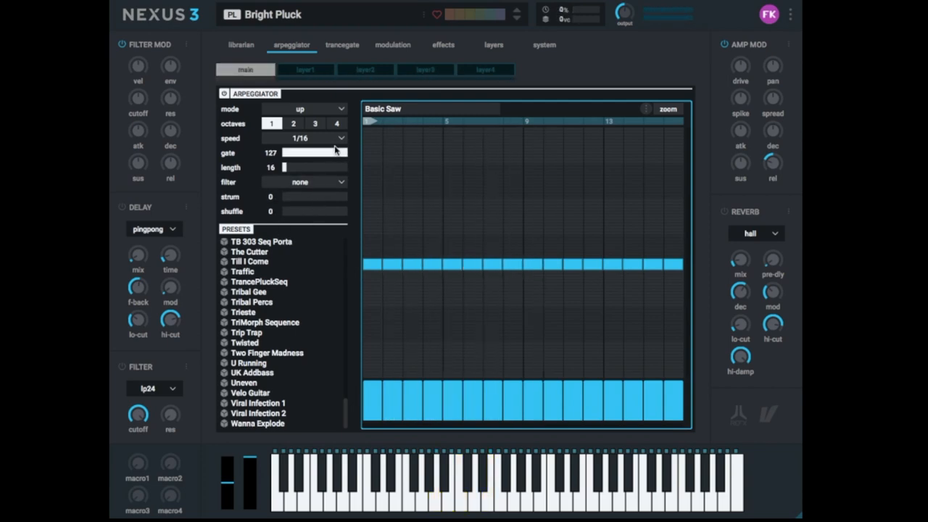
{"action": "mouse_move", "coordinate": [326, 155]}
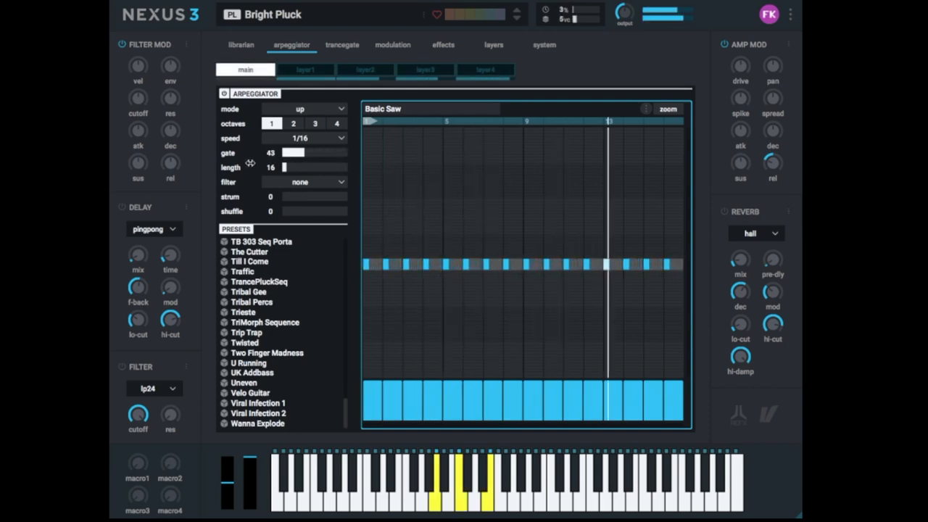
{"action": "left_click_drag", "start_coordinate": [290, 152], "coordinate": [299, 153]}
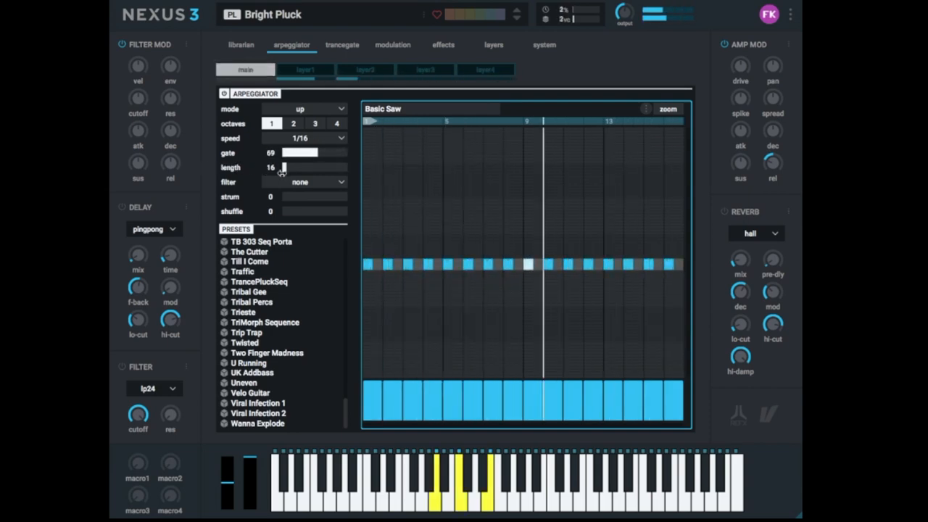
{"action": "left_click_drag", "start_coordinate": [298, 152], "coordinate": [333, 152]}
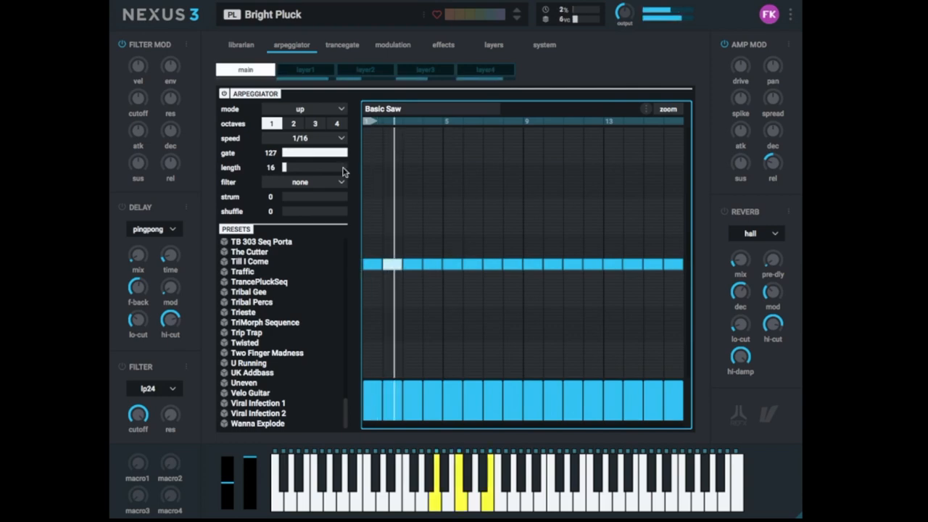
{"action": "left_click_drag", "start_coordinate": [341, 152], "coordinate": [283, 153]}
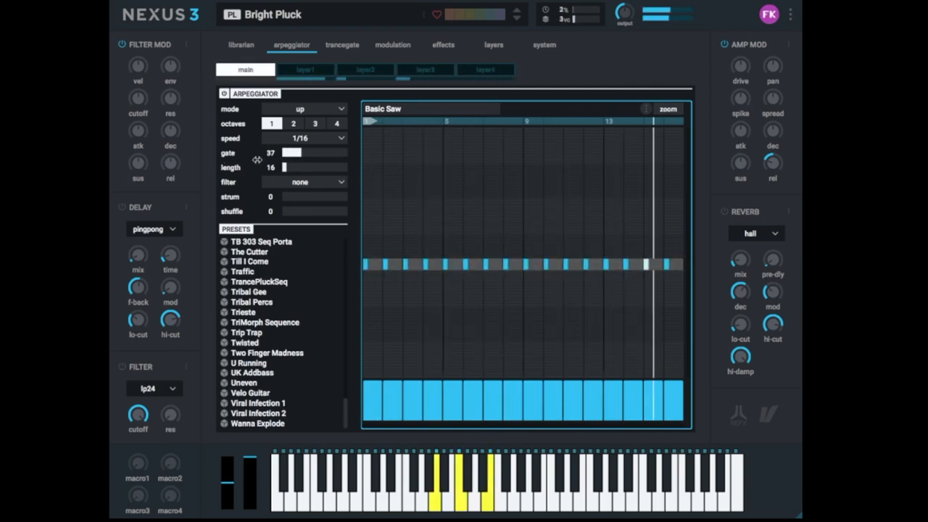
{"action": "left_click_drag", "start_coordinate": [290, 153], "coordinate": [337, 153]}
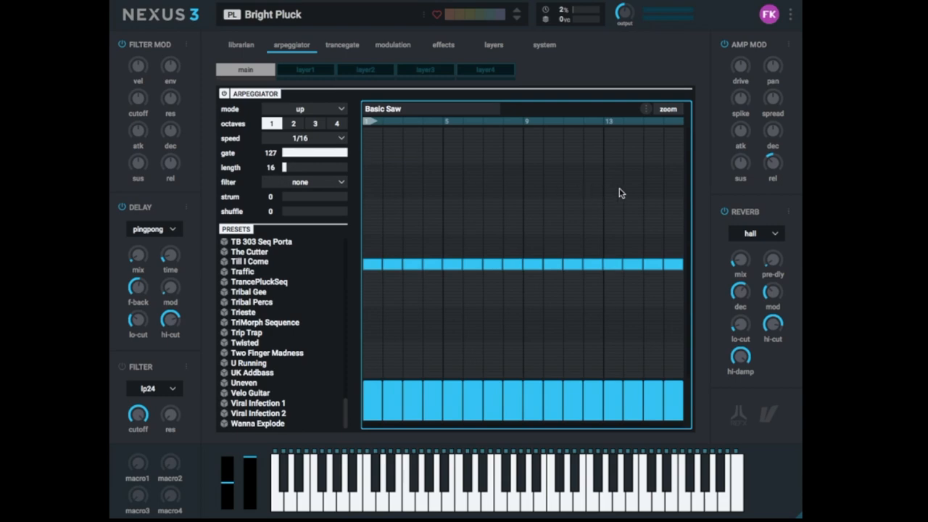
{"action": "mouse_move", "coordinate": [630, 180]}
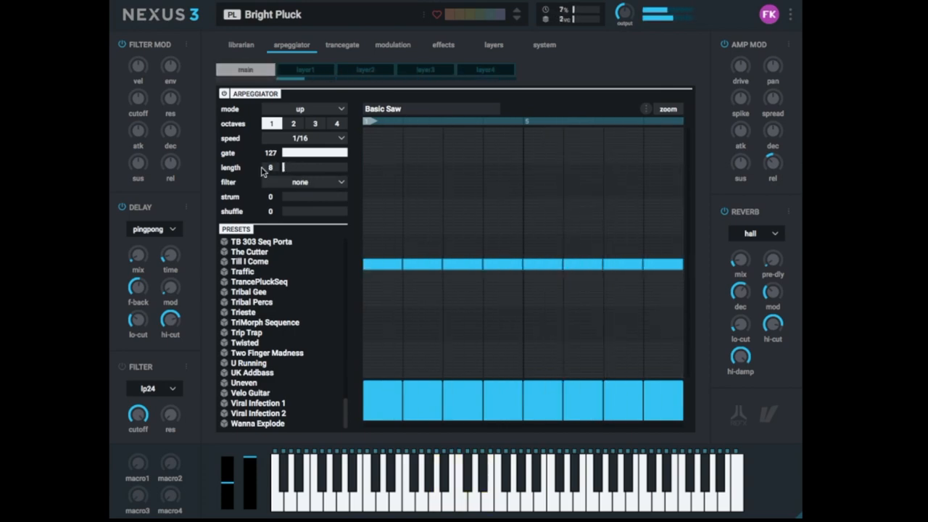
Raise the pattern length to 256 steps and set the speed to 1/8
{"action": "left_click_drag", "start_coordinate": [283, 168], "coordinate": [352, 168]}
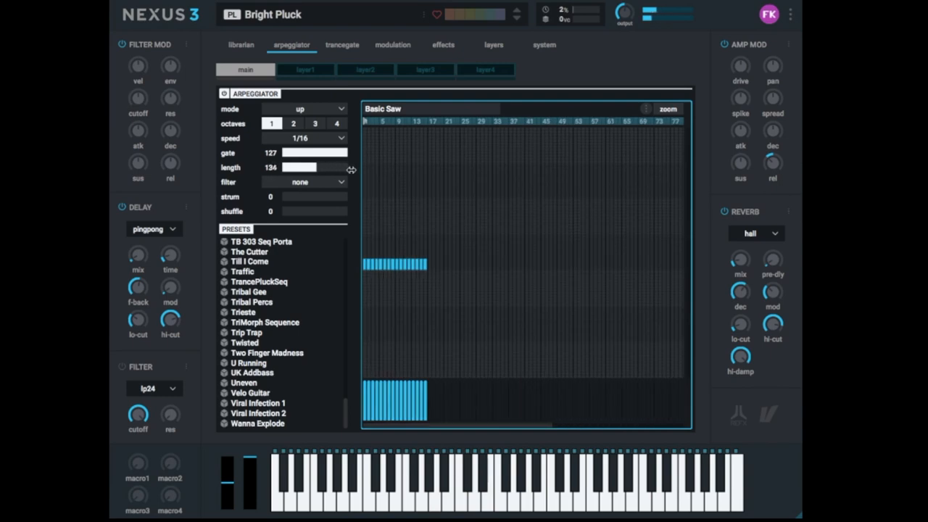
{"action": "left_click_drag", "start_coordinate": [305, 168], "coordinate": [352, 167]}
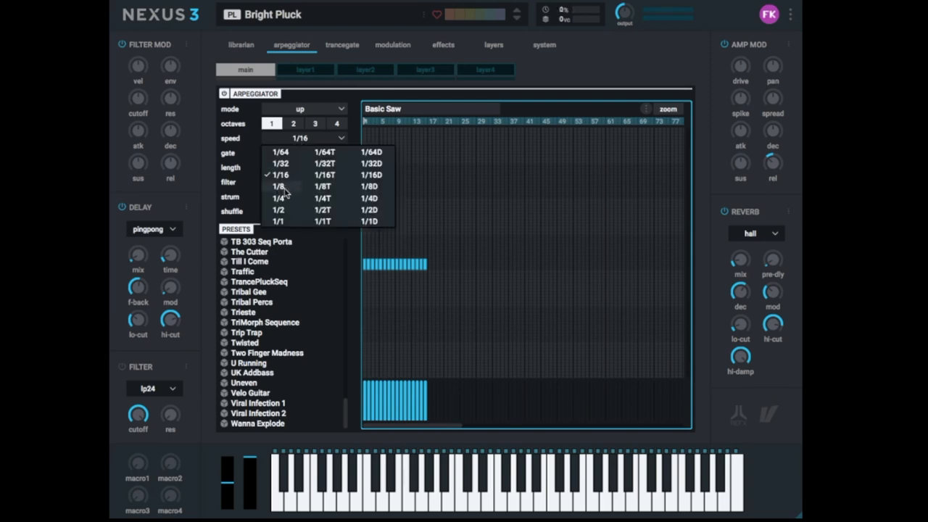
{"action": "left_click", "coordinate": [278, 186]}
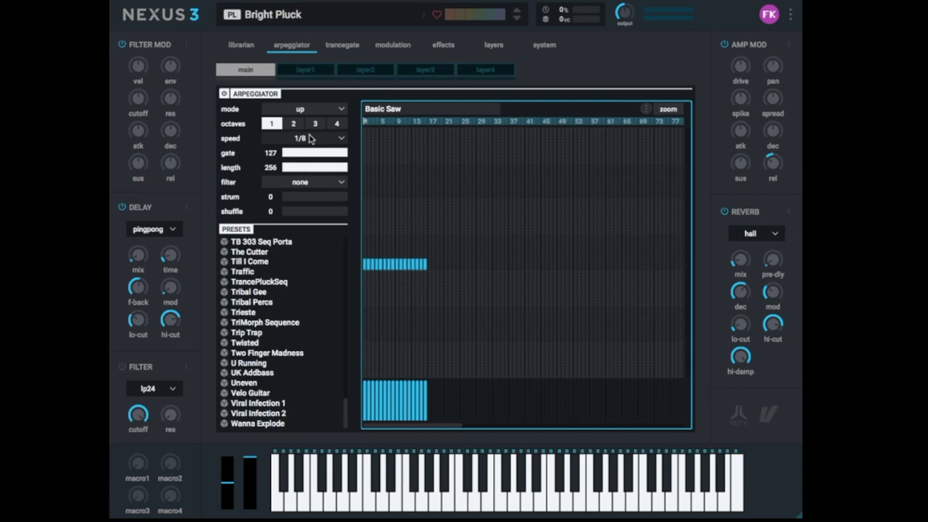
{"action": "mouse_move", "coordinate": [311, 145]}
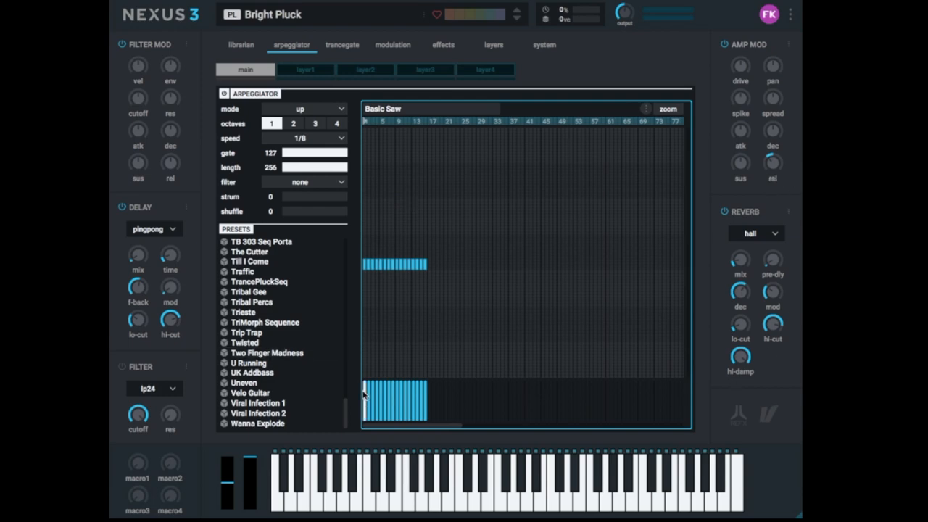
{"action": "mouse_move", "coordinate": [548, 300]}
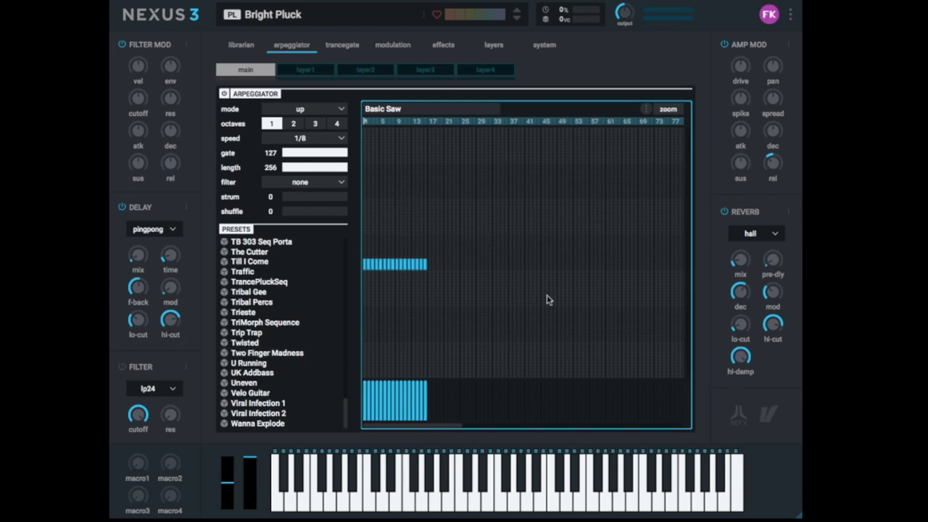
{"action": "mouse_move", "coordinate": [444, 222]}
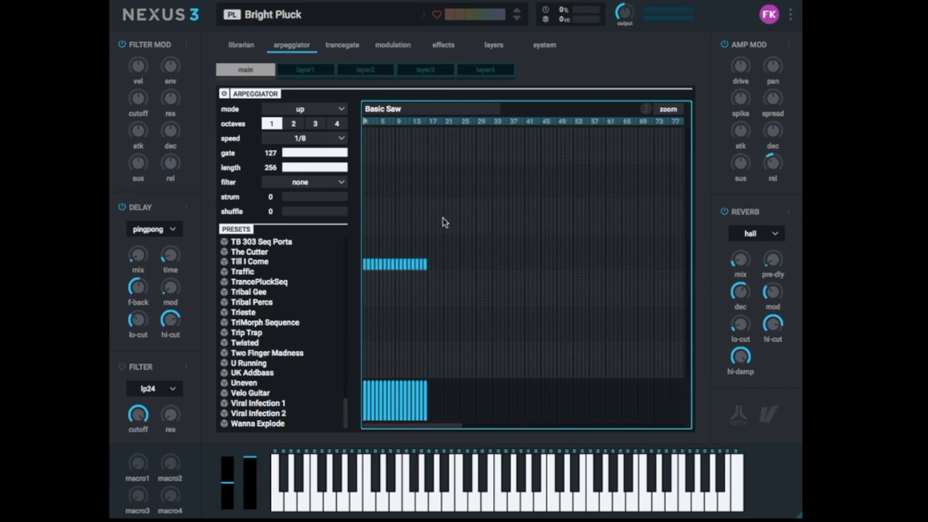
{"action": "mouse_move", "coordinate": [435, 245]}
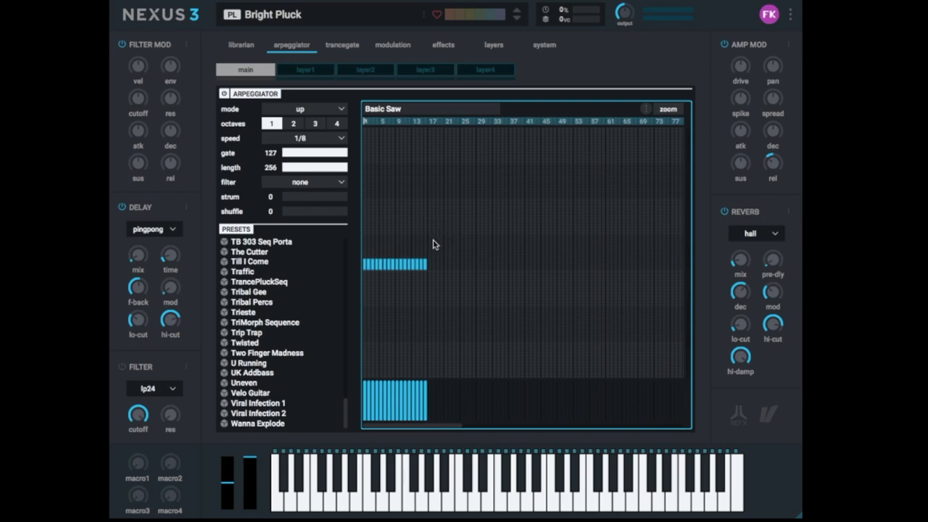
{"action": "mouse_move", "coordinate": [423, 240]}
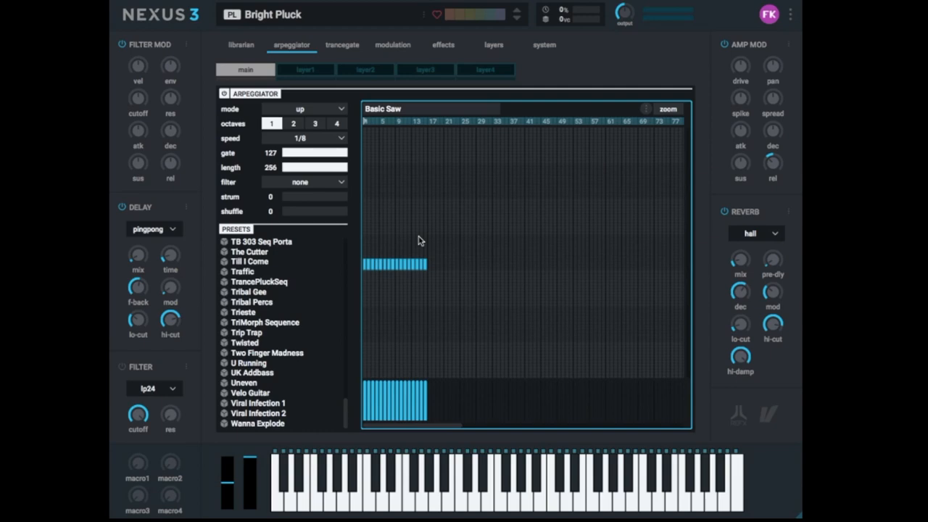
{"action": "mouse_move", "coordinate": [448, 252]}
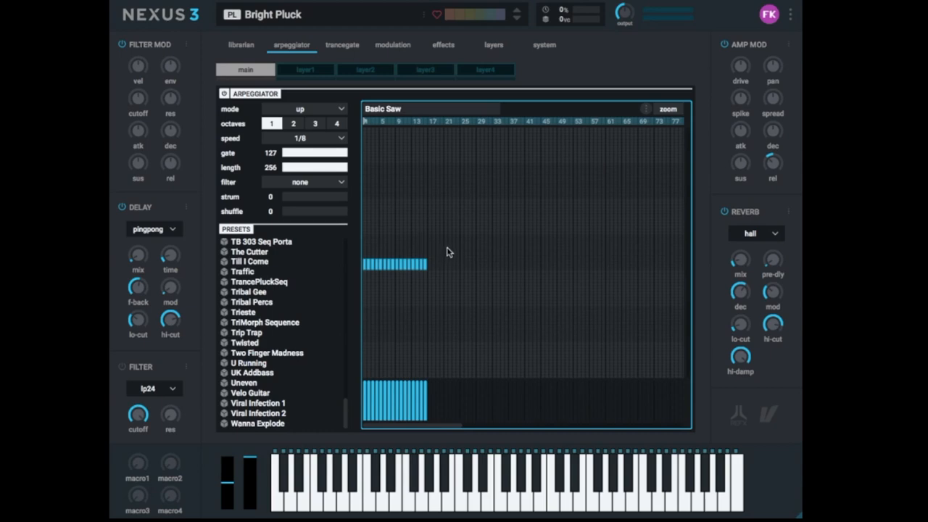
{"action": "mouse_move", "coordinate": [434, 254]}
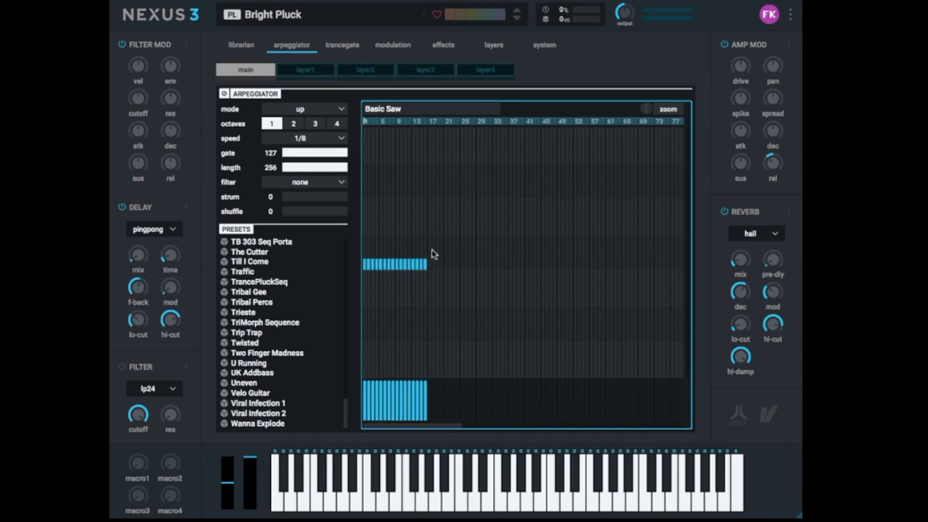
{"action": "mouse_move", "coordinate": [448, 251]}
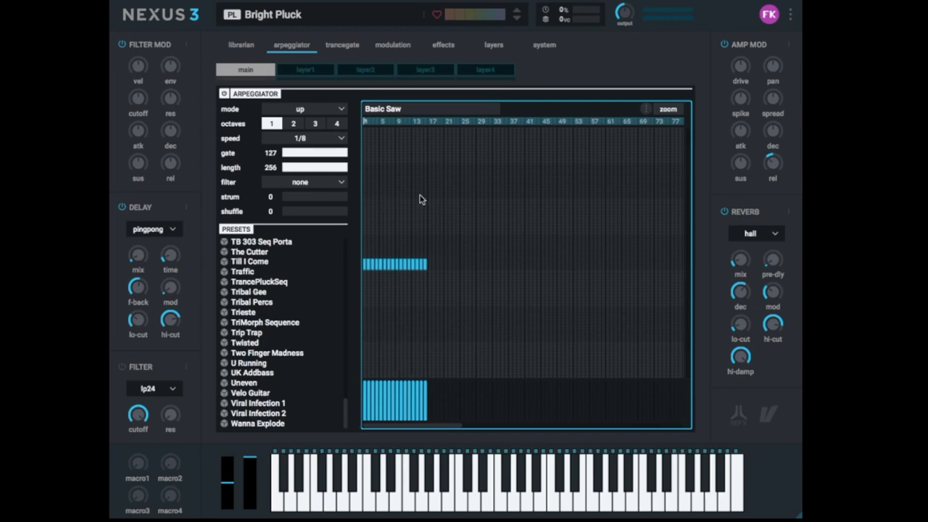
{"action": "mouse_move", "coordinate": [573, 173]}
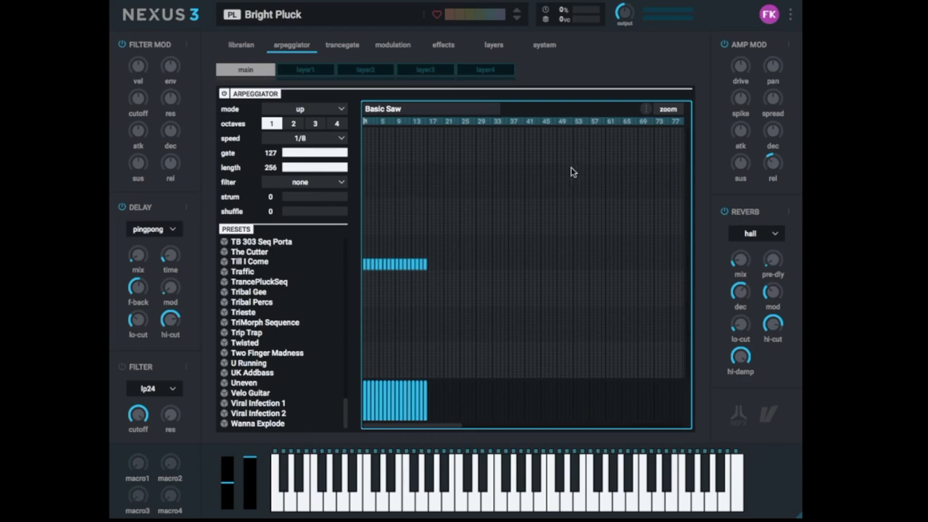
{"action": "mouse_move", "coordinate": [443, 242]}
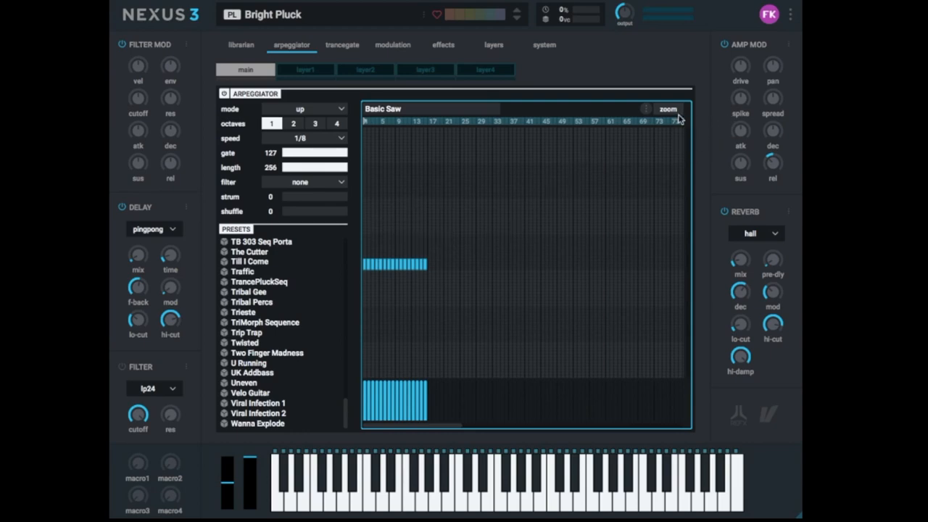
{"action": "mouse_move", "coordinate": [398, 261]}
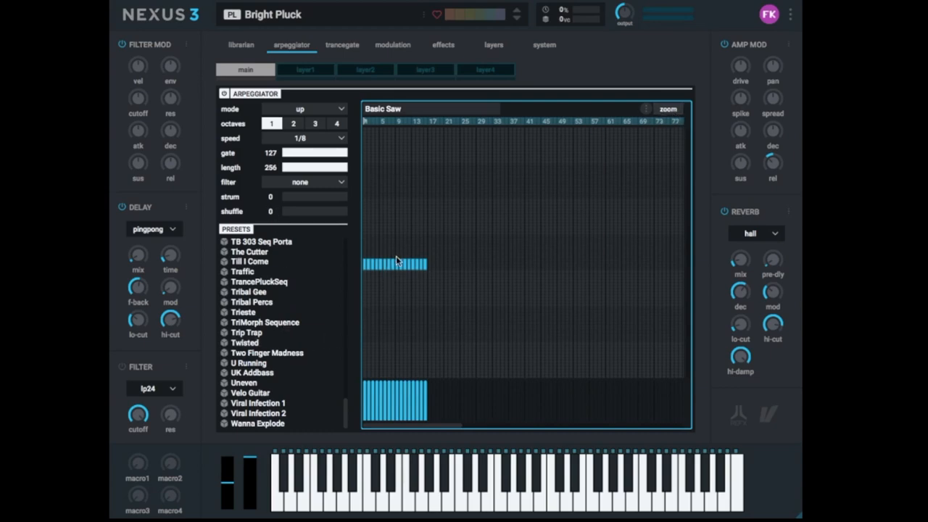
{"action": "mouse_move", "coordinate": [401, 250]}
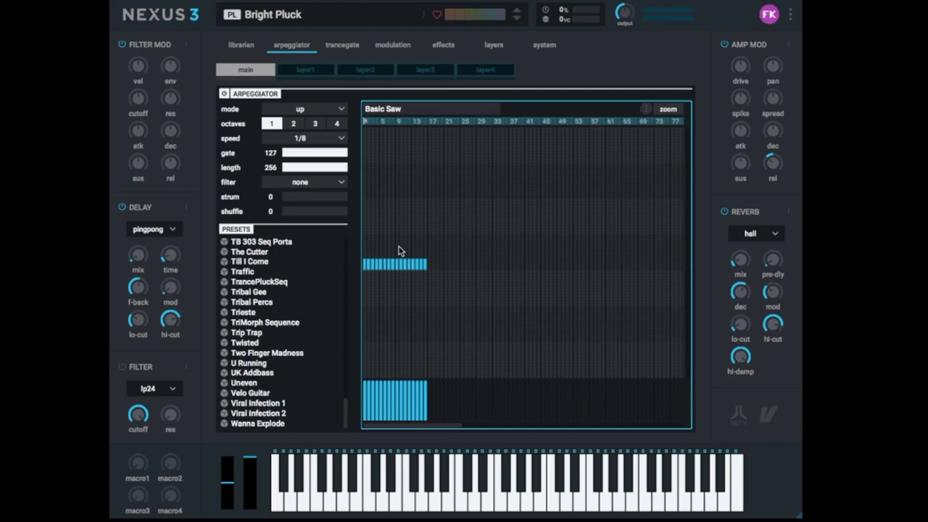
{"action": "mouse_move", "coordinate": [444, 219]}
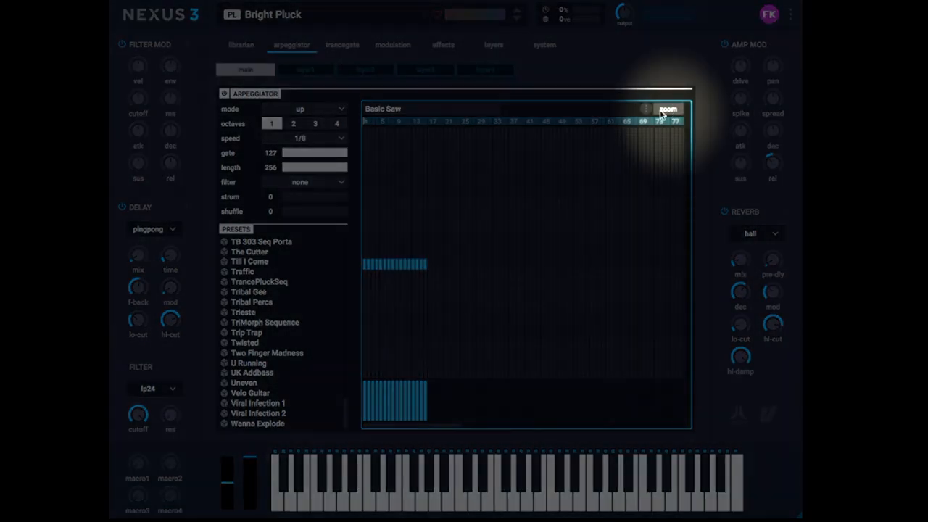
Zoom the step grid so the 16-step pattern fills it
{"action": "left_click", "coordinate": [667, 109]}
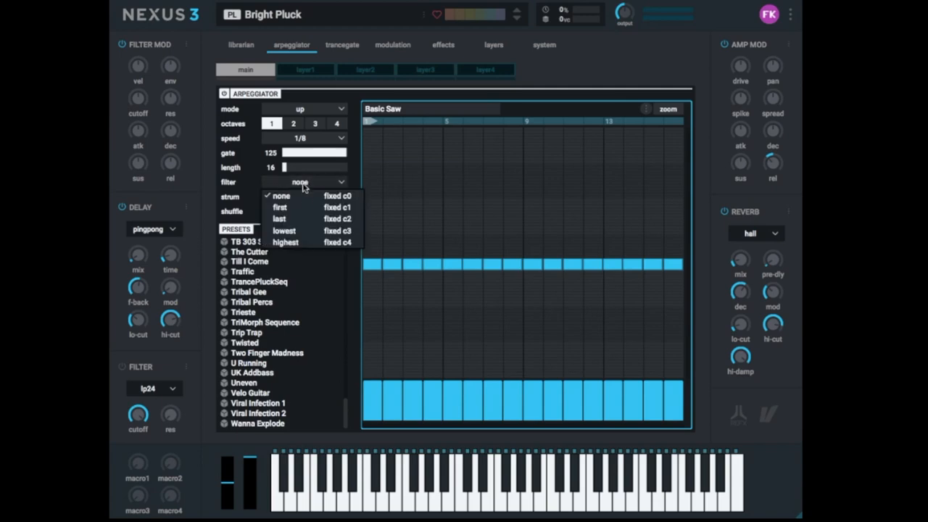
{"action": "mouse_move", "coordinate": [297, 211]}
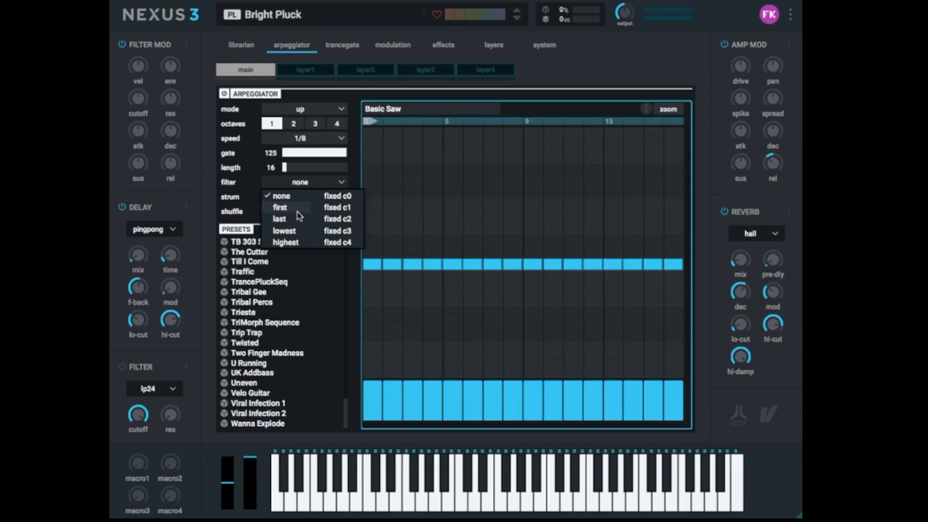
{"action": "left_click", "coordinate": [280, 206]}
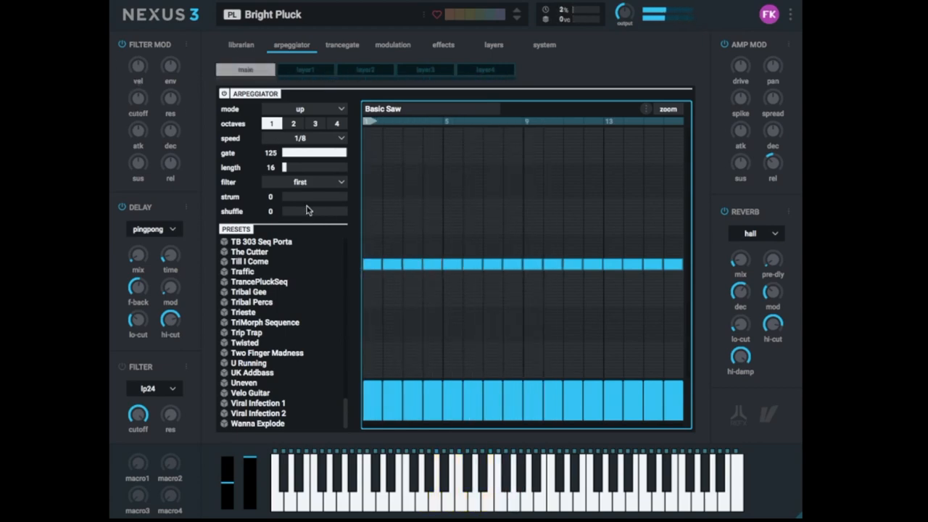
{"action": "left_click", "coordinate": [319, 182]}
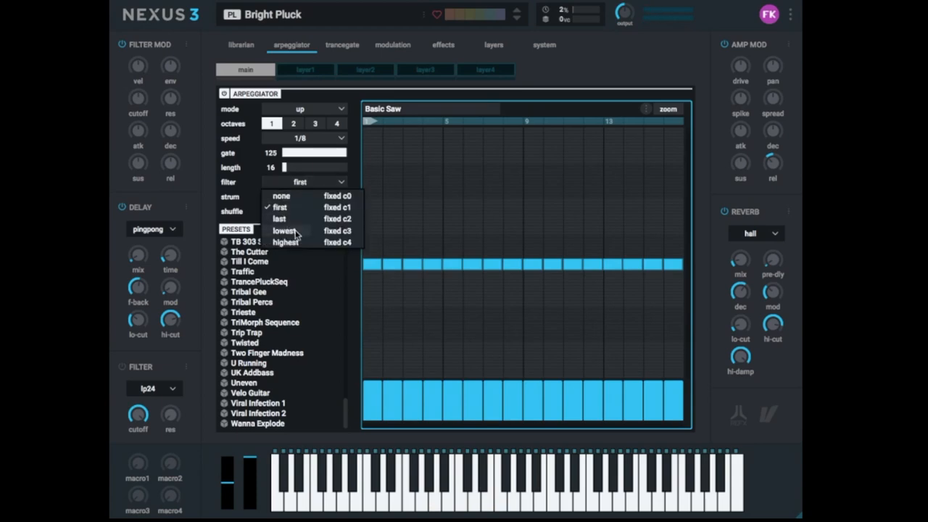
{"action": "left_click", "coordinate": [283, 231]}
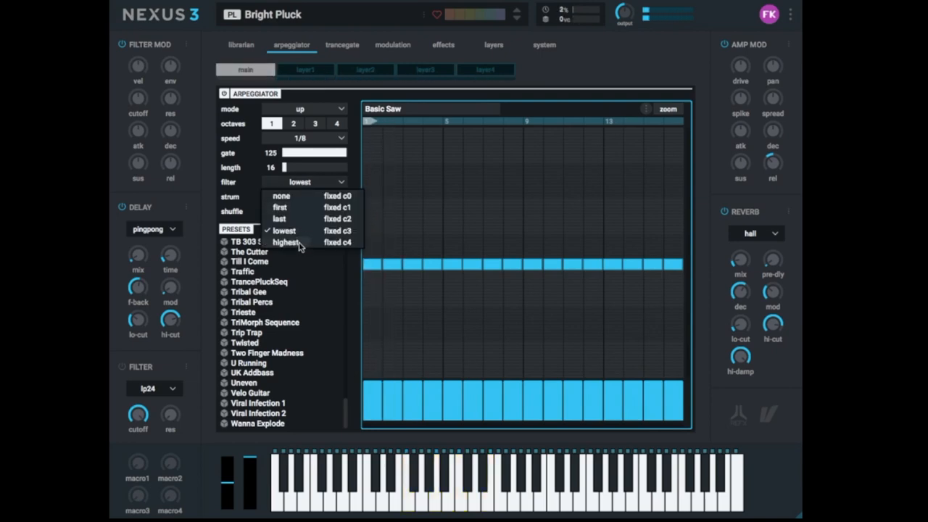
{"action": "mouse_move", "coordinate": [355, 223]}
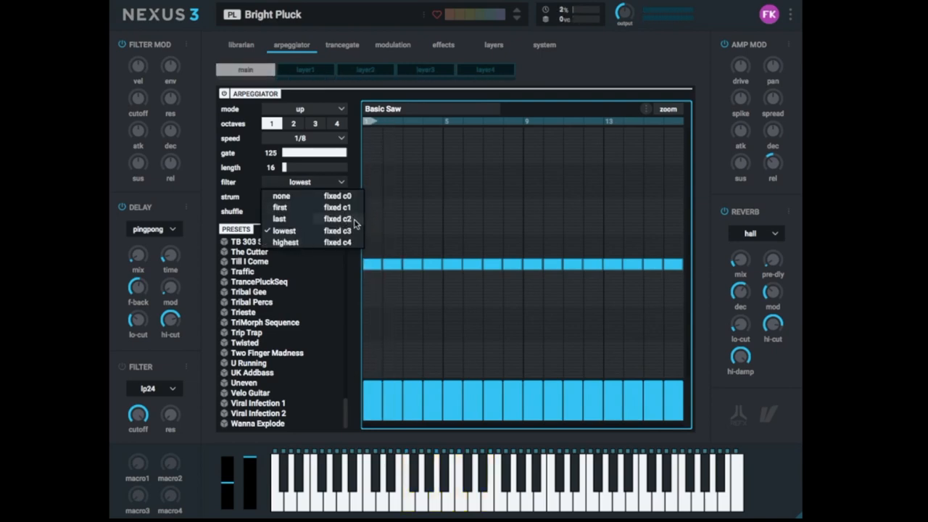
{"action": "left_click", "coordinate": [338, 219]}
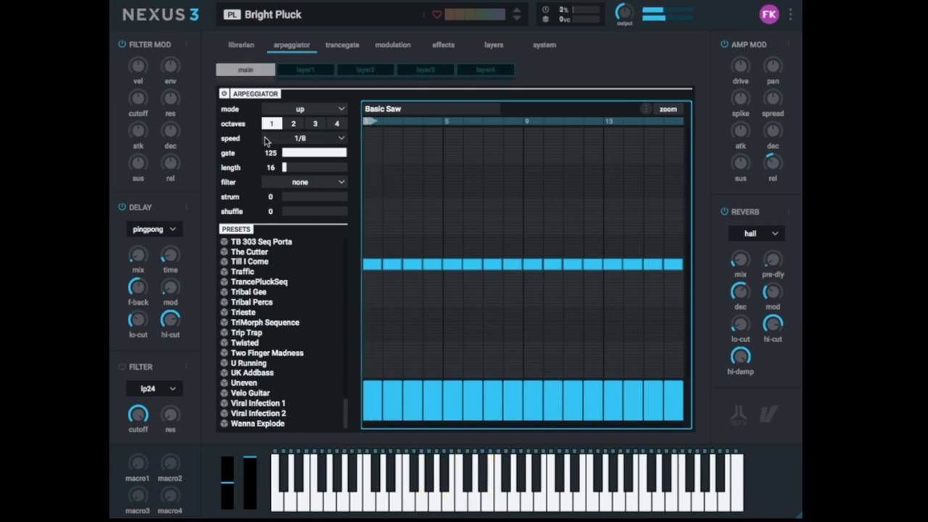
{"action": "mouse_move", "coordinate": [316, 177]}
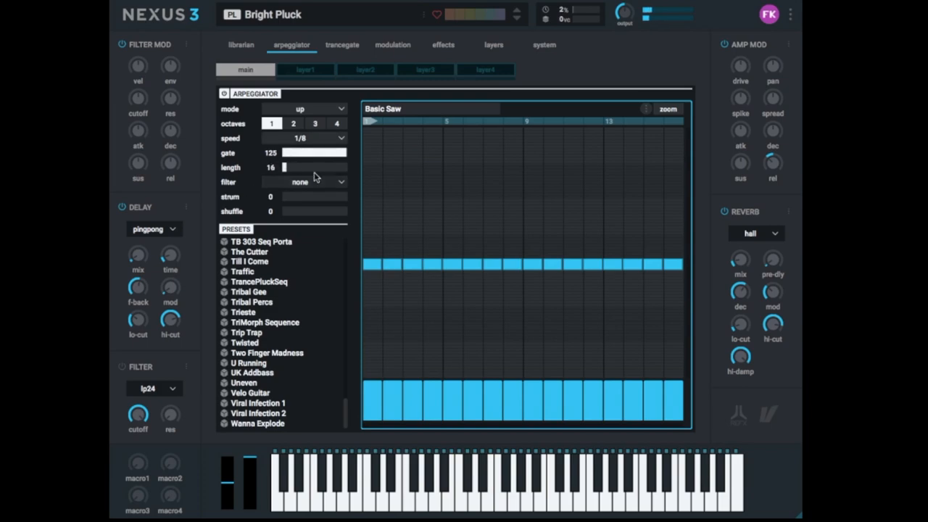
Set poly mode, then try strum up to 124 and return it to 0
{"action": "left_click", "coordinate": [319, 109]}
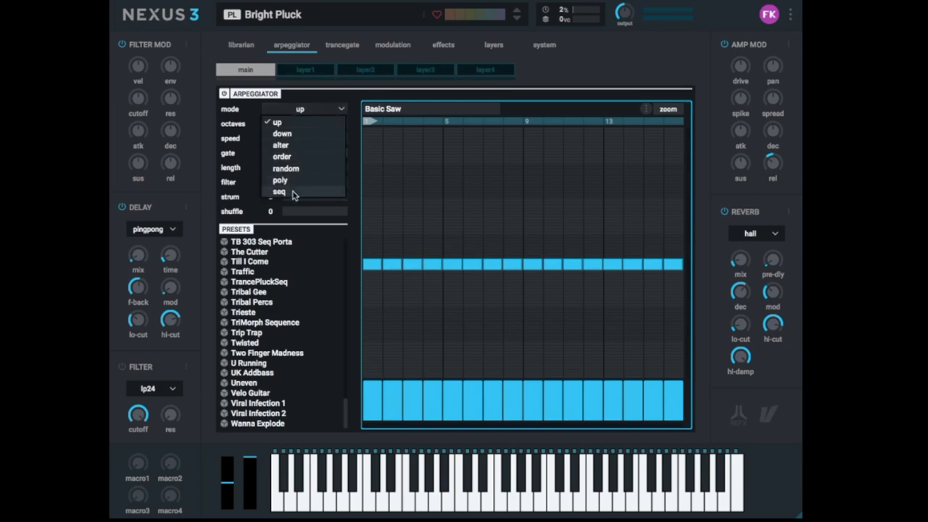
{"action": "mouse_move", "coordinate": [294, 182]}
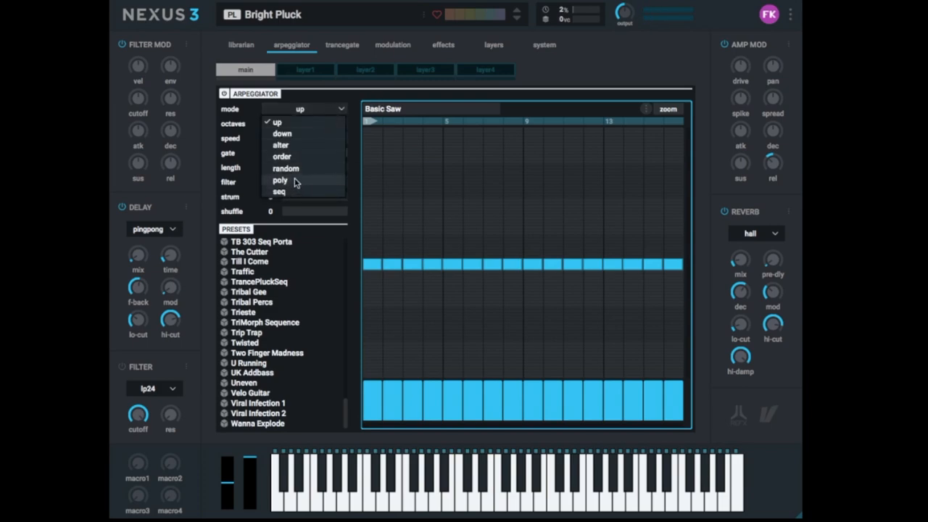
{"action": "left_click", "coordinate": [279, 180]}
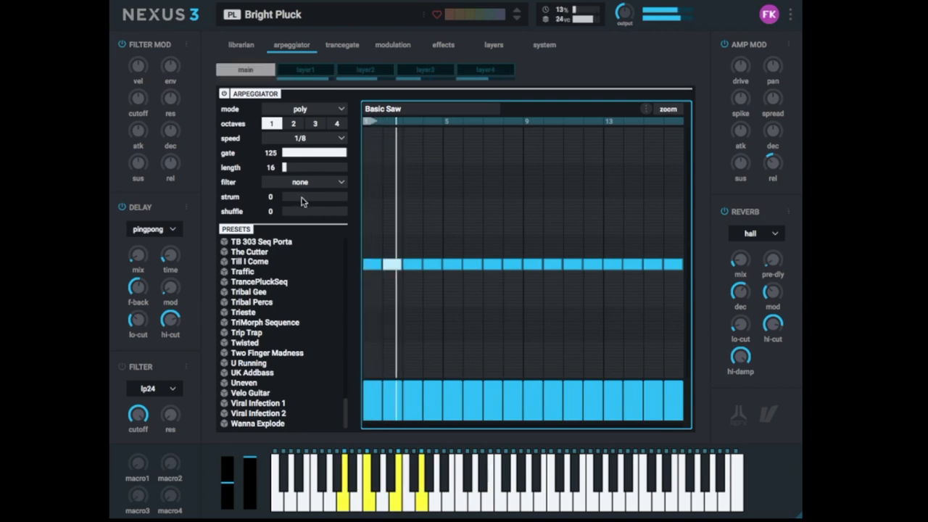
{"action": "left_click_drag", "start_coordinate": [285, 196], "coordinate": [288, 197]}
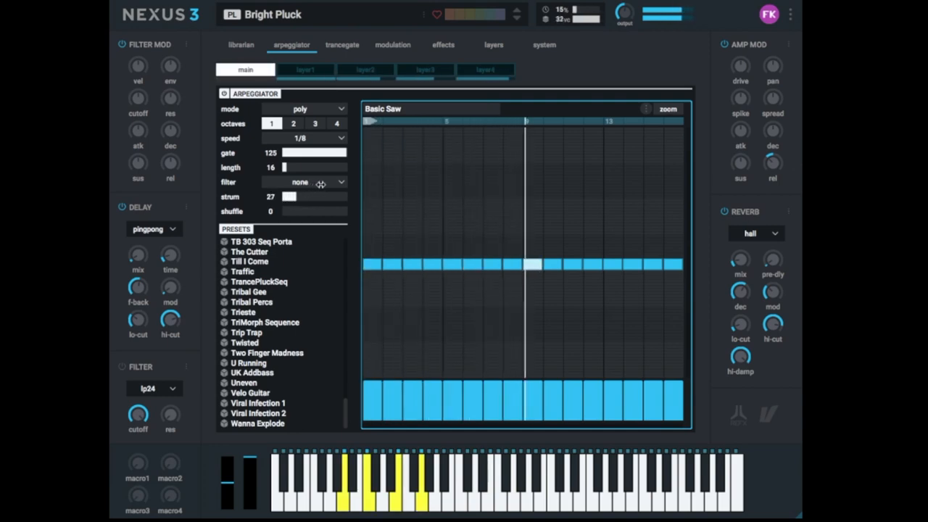
{"action": "left_click_drag", "start_coordinate": [289, 197], "coordinate": [319, 196]}
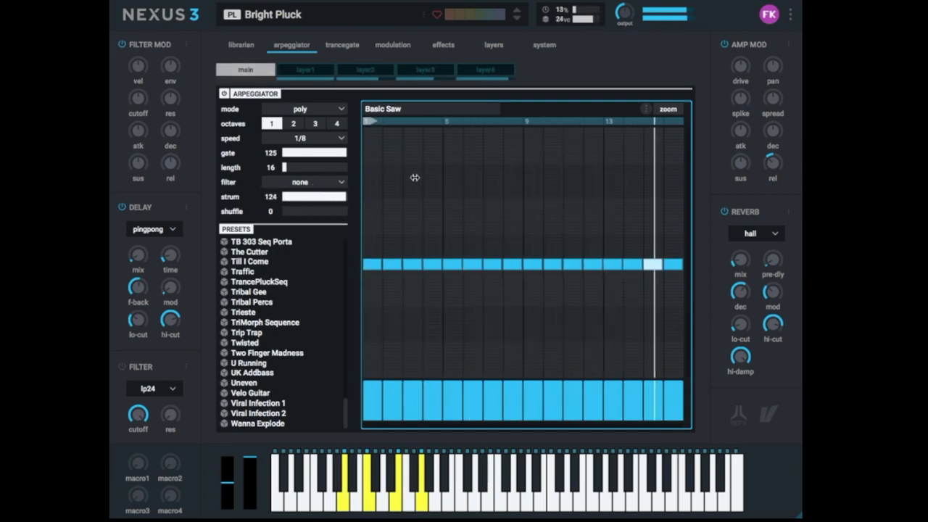
{"action": "left_click_drag", "start_coordinate": [304, 196], "coordinate": [290, 196]}
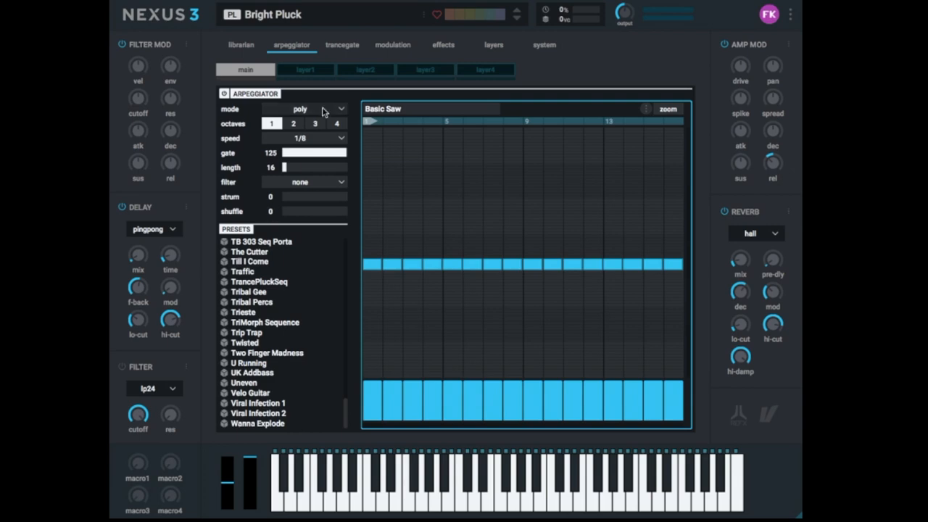
{"action": "mouse_move", "coordinate": [303, 140]}
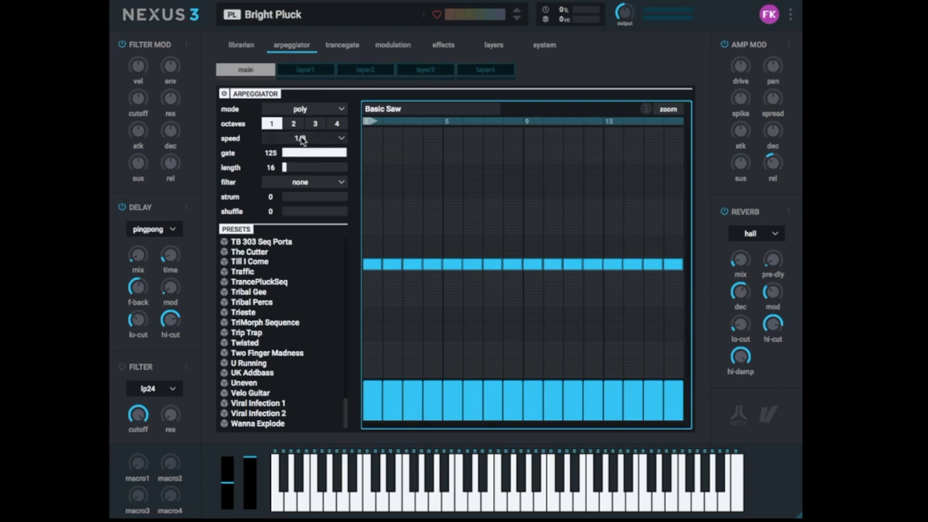
Set the arpeggiator speed to 1/16 and shorten the gate to 68
{"action": "left_click", "coordinate": [300, 138]}
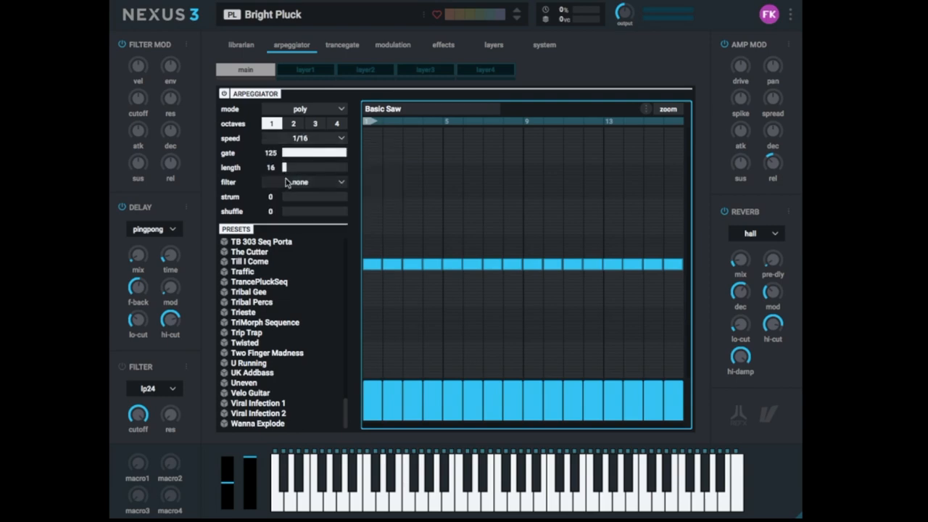
{"action": "left_click", "coordinate": [394, 264]}
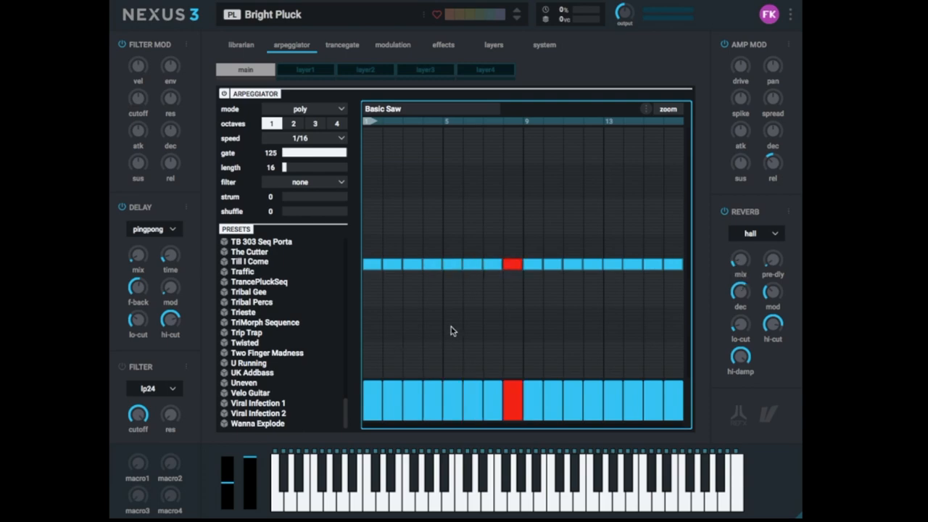
{"action": "mouse_move", "coordinate": [405, 204]}
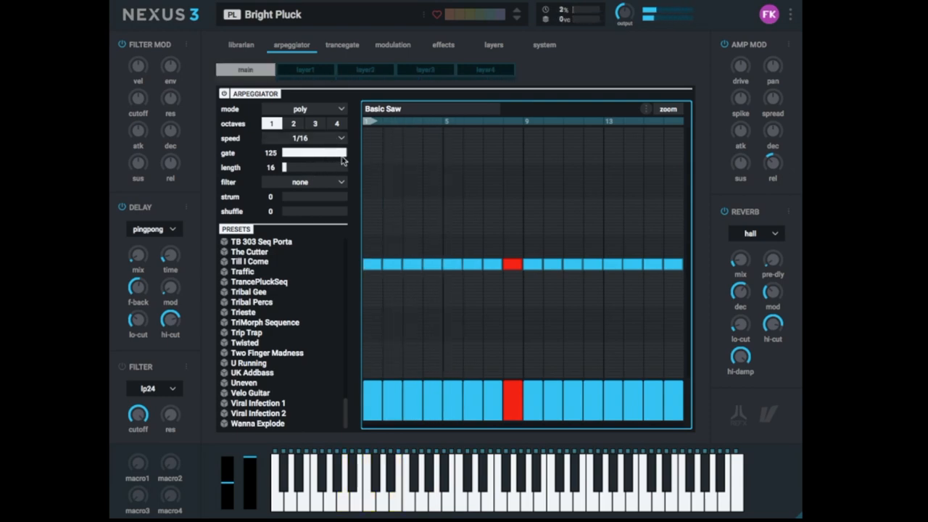
{"action": "left_click_drag", "start_coordinate": [341, 152], "coordinate": [296, 153]}
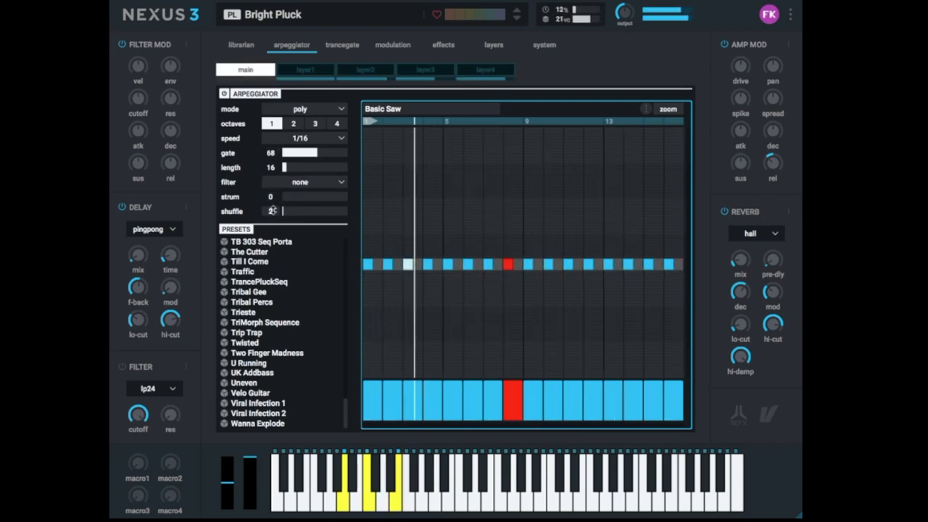
Try different shuffle amounts on the pattern, leaving shuffle at 22
{"action": "left_click_drag", "start_coordinate": [290, 211], "coordinate": [299, 211]}
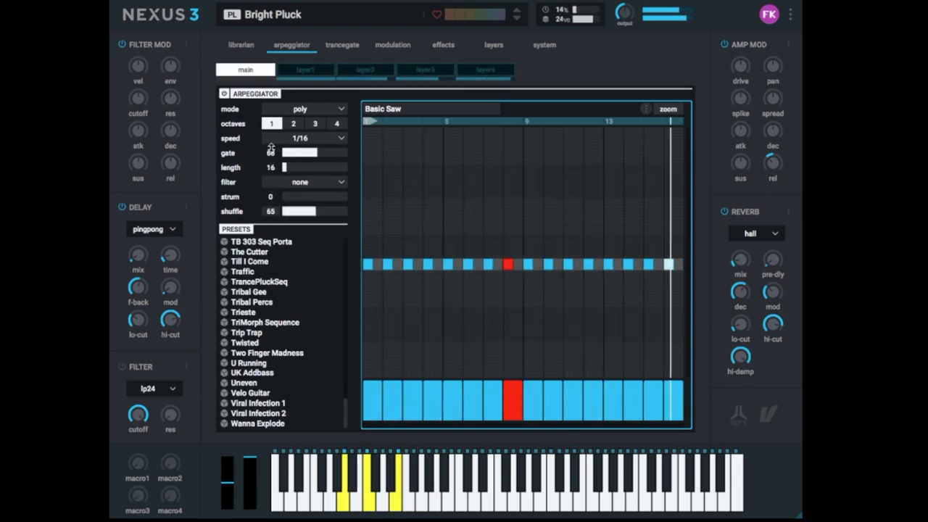
{"action": "left_click_drag", "start_coordinate": [299, 211], "coordinate": [333, 211]}
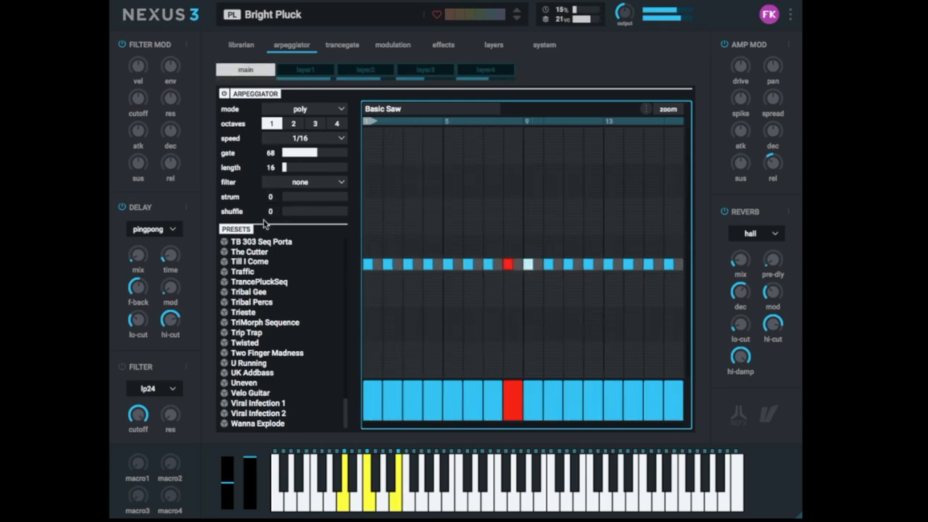
{"action": "left_click", "coordinate": [388, 264]}
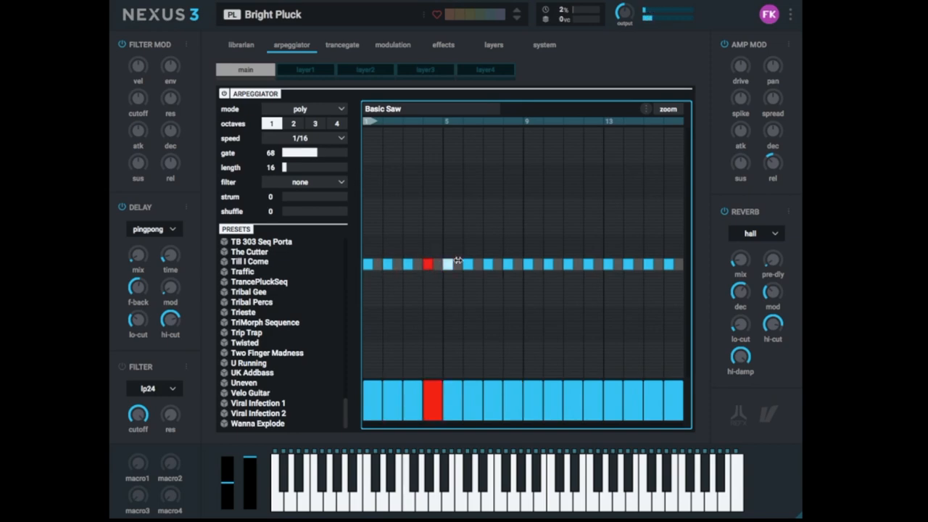
{"action": "left_click", "coordinate": [446, 263]}
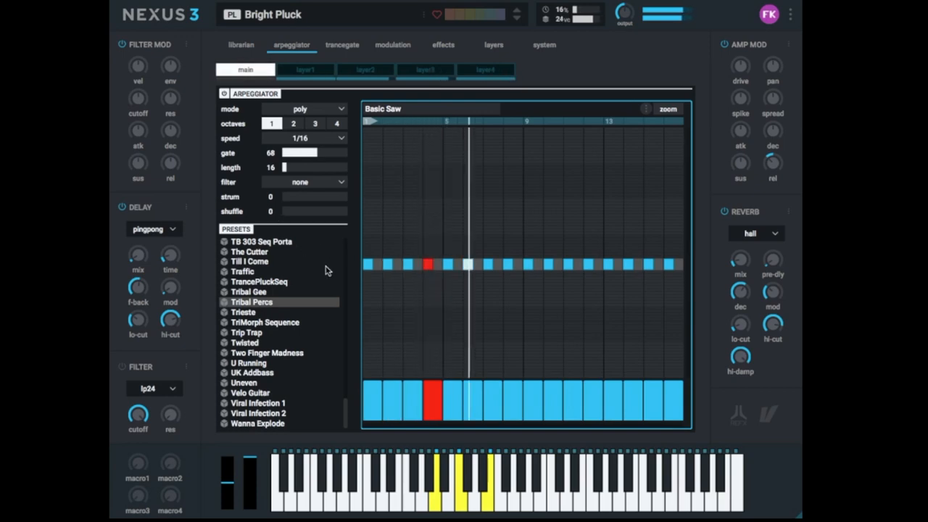
{"action": "left_click_drag", "start_coordinate": [286, 211], "coordinate": [288, 211]}
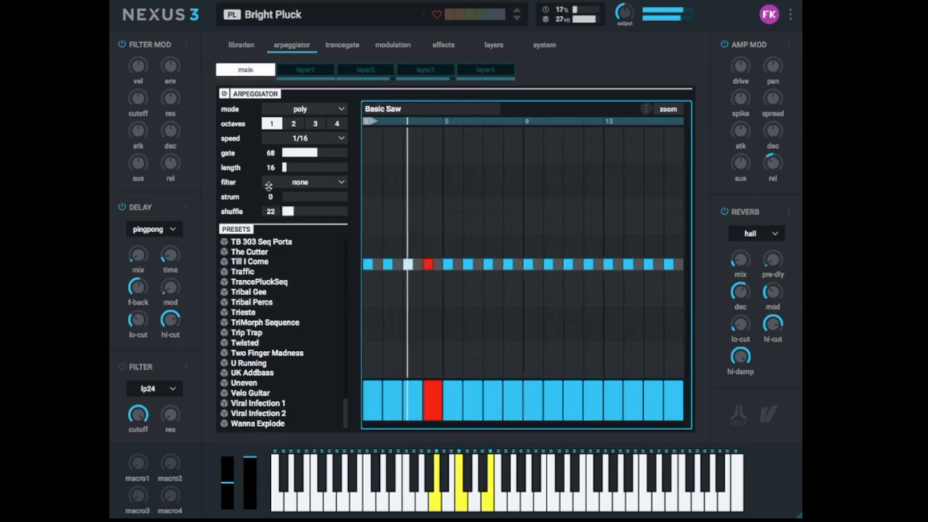
Push Bright Pluck's shuffle up to 54, then return it to 0
{"action": "left_click_drag", "start_coordinate": [288, 211], "coordinate": [295, 211]}
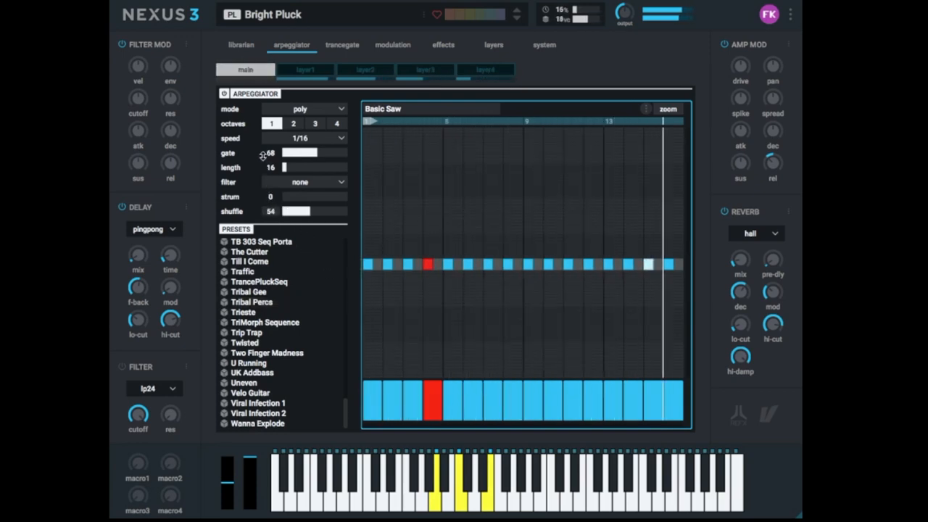
{"action": "left_click_drag", "start_coordinate": [294, 211], "coordinate": [308, 211]}
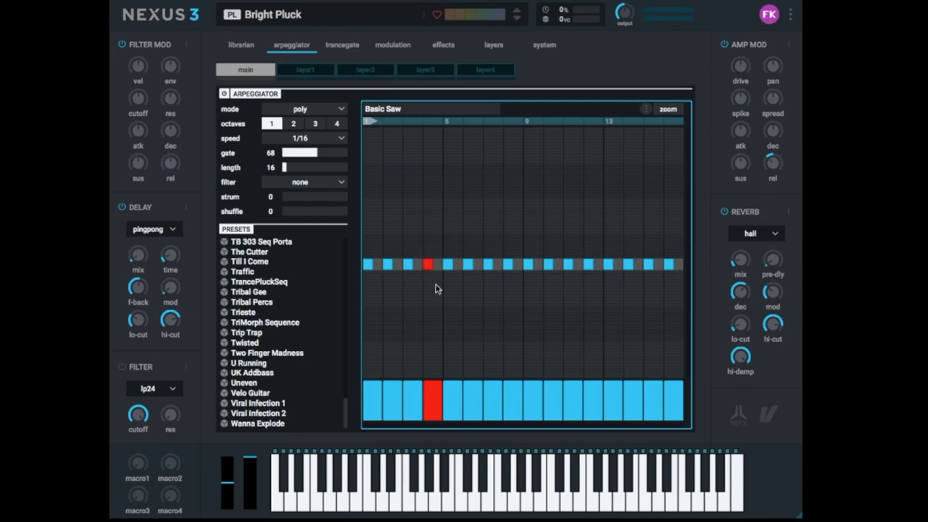
{"action": "mouse_move", "coordinate": [424, 272]}
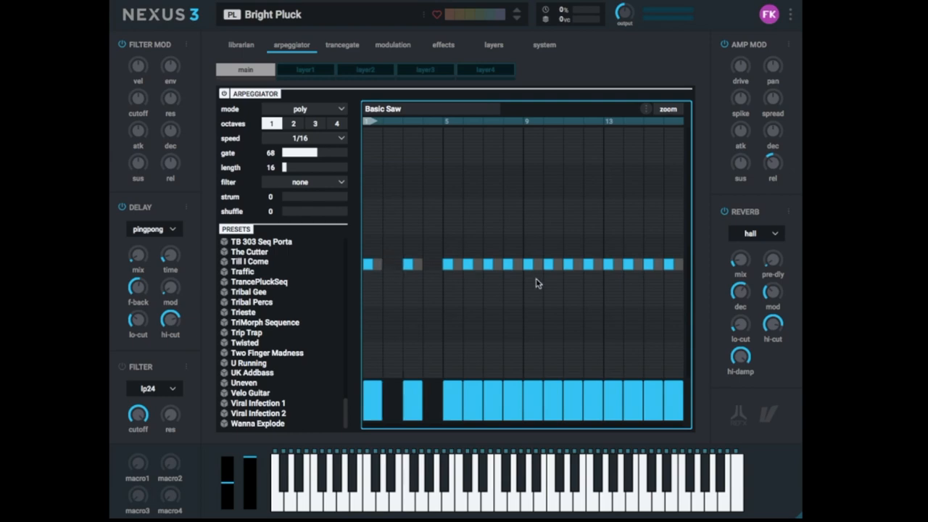
Clear steps 2–8, then restore notes on steps 4 and 7
{"action": "left_click", "coordinate": [413, 264]}
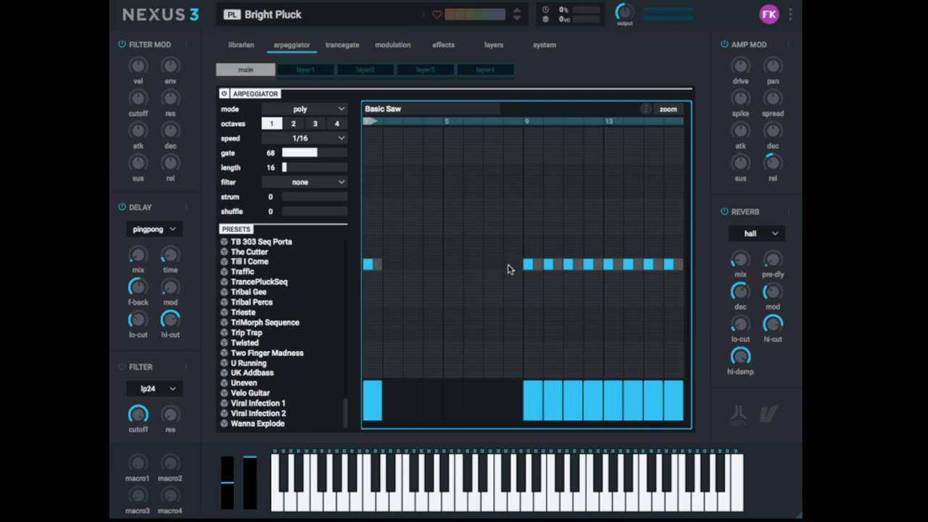
{"action": "mouse_move", "coordinate": [434, 271]}
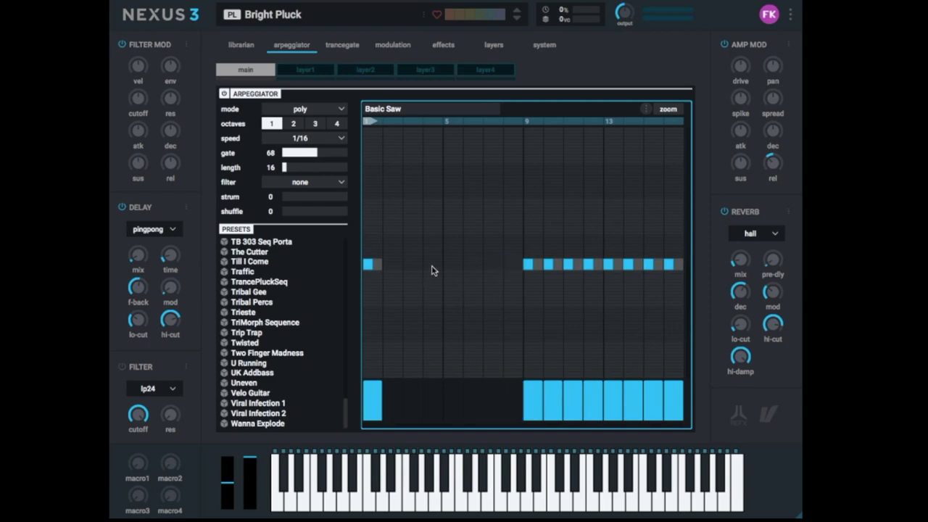
{"action": "left_click", "coordinate": [430, 264]}
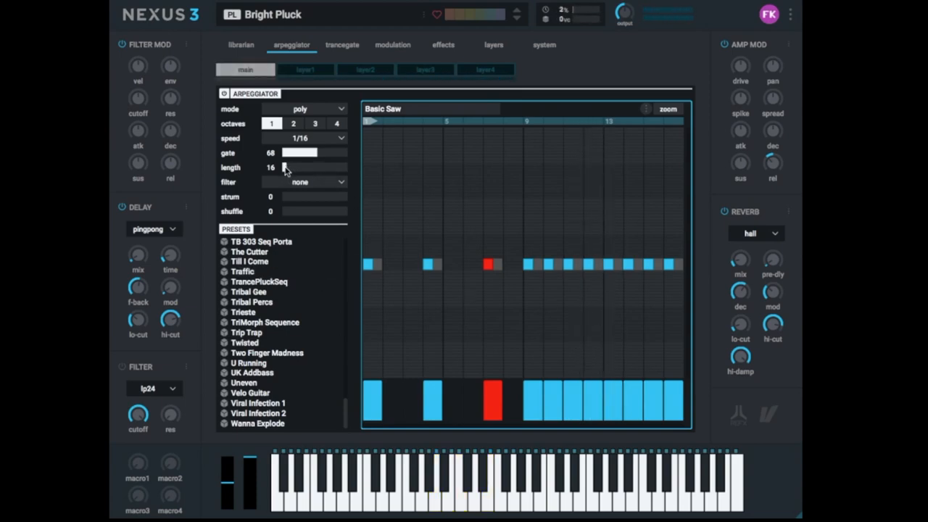
Raise gate to 127, clear steps 9–16, and draw new notes on steps 9 and 12
{"action": "left_click_drag", "start_coordinate": [297, 152], "coordinate": [344, 153]}
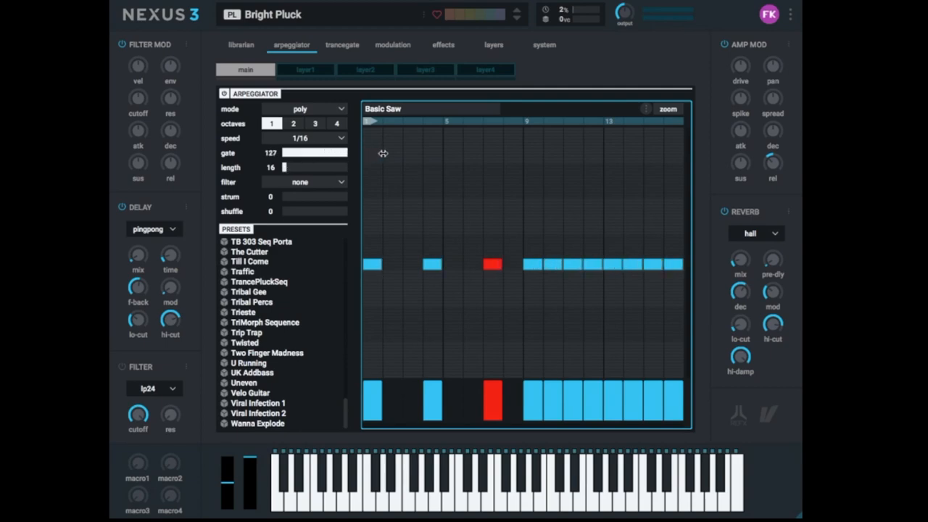
{"action": "left_click", "coordinate": [493, 264]}
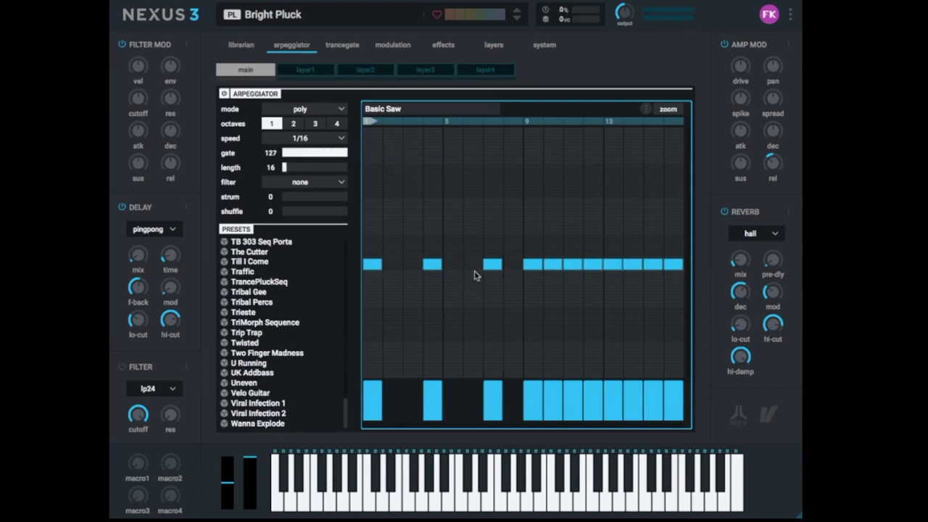
{"action": "left_click", "coordinate": [493, 263]}
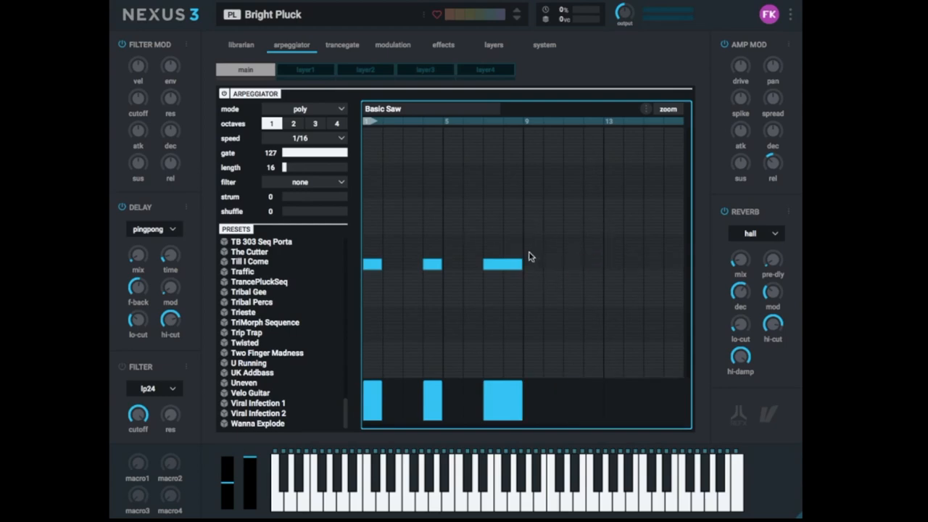
{"action": "left_click", "coordinate": [533, 260]}
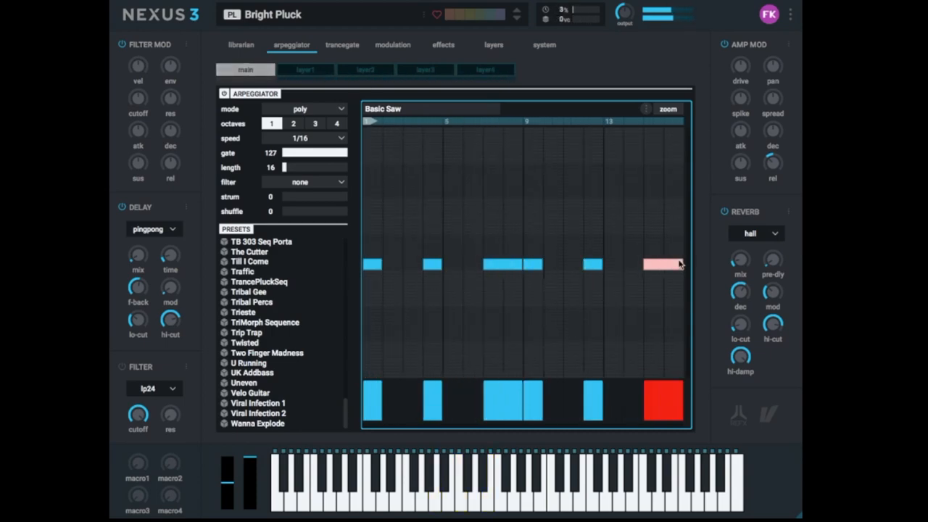
Lower step 4's velocity and raise the pitch of the step 7 note
{"action": "left_click", "coordinate": [372, 400]}
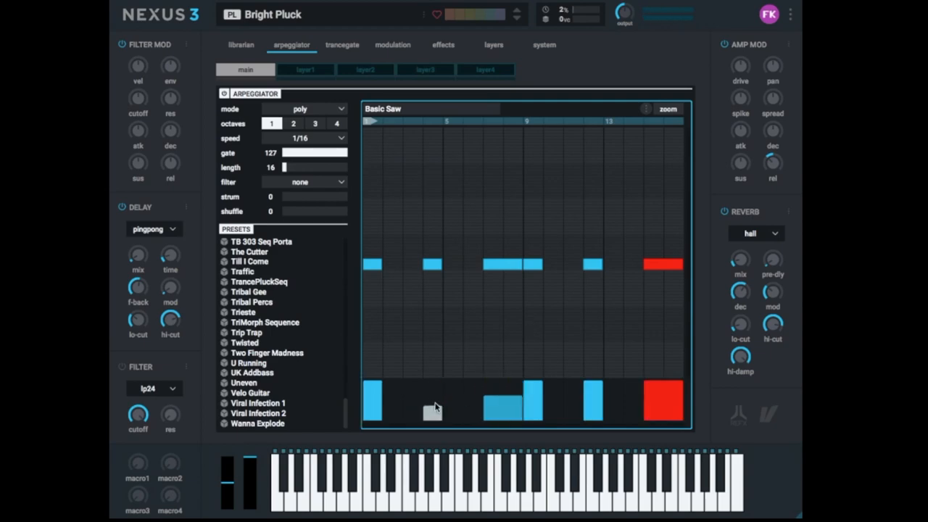
{"action": "left_click", "coordinate": [662, 404]}
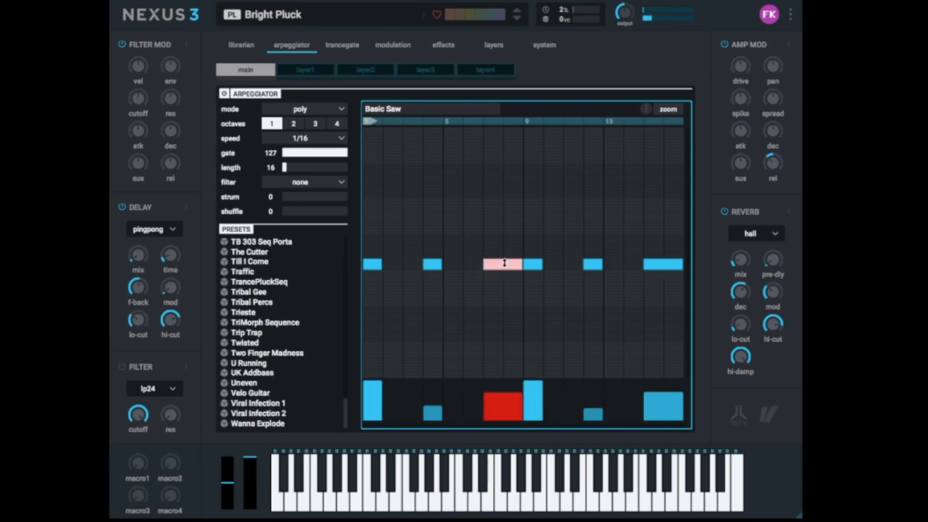
{"action": "left_click_drag", "start_coordinate": [504, 264], "coordinate": [504, 233]}
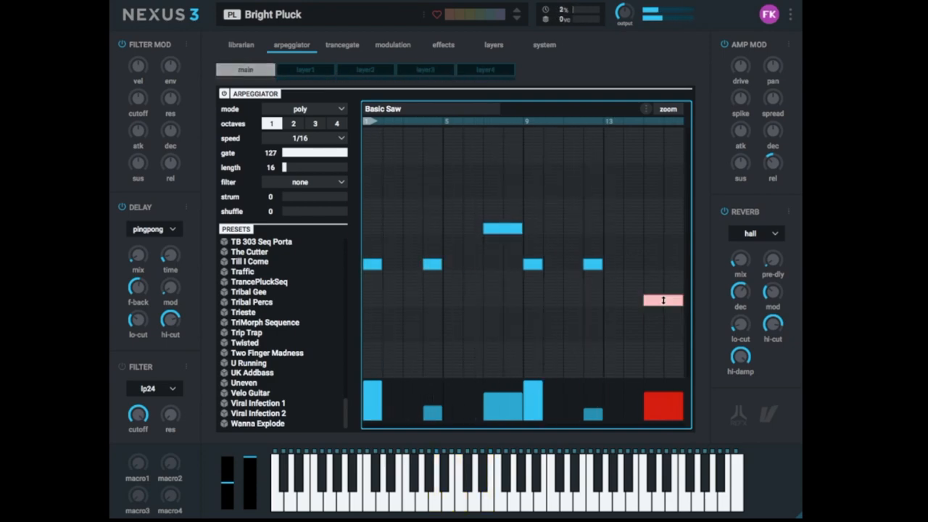
Transpose the step 15 note down, then bring it partway back up
{"action": "left_click_drag", "start_coordinate": [662, 300], "coordinate": [662, 279]}
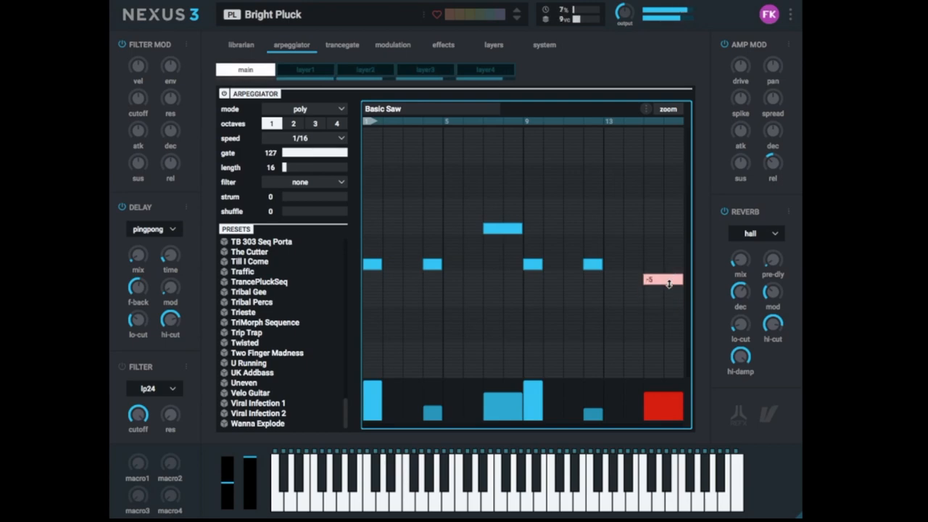
{"action": "left_click_drag", "start_coordinate": [662, 281], "coordinate": [661, 270]}
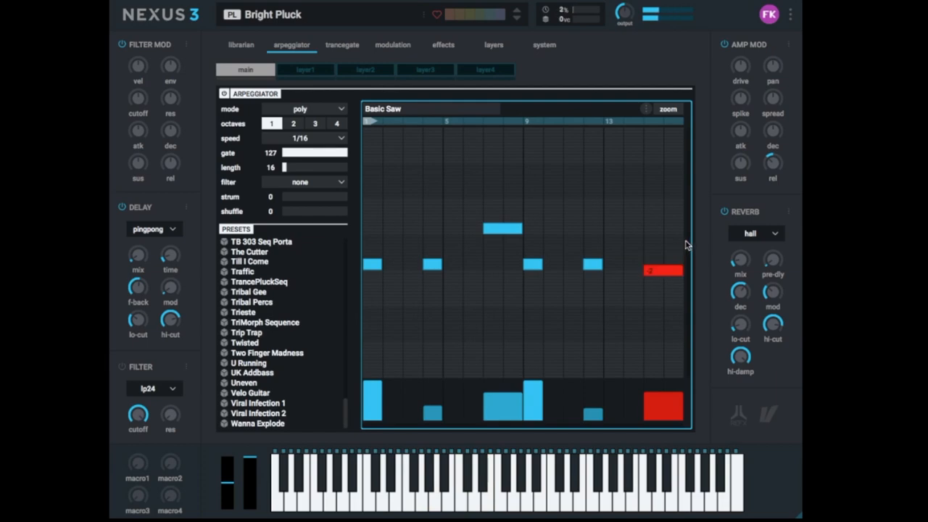
{"action": "mouse_move", "coordinate": [658, 251]}
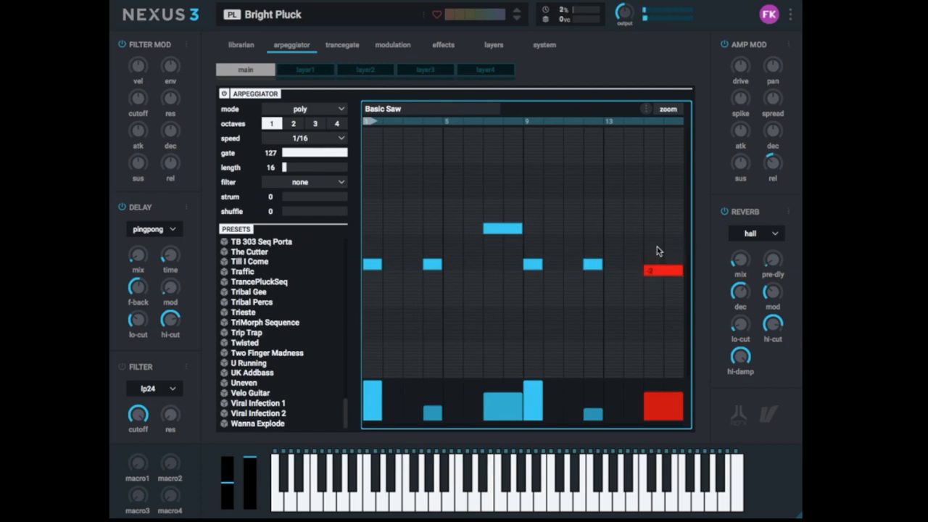
{"action": "left_click", "coordinate": [662, 271]}
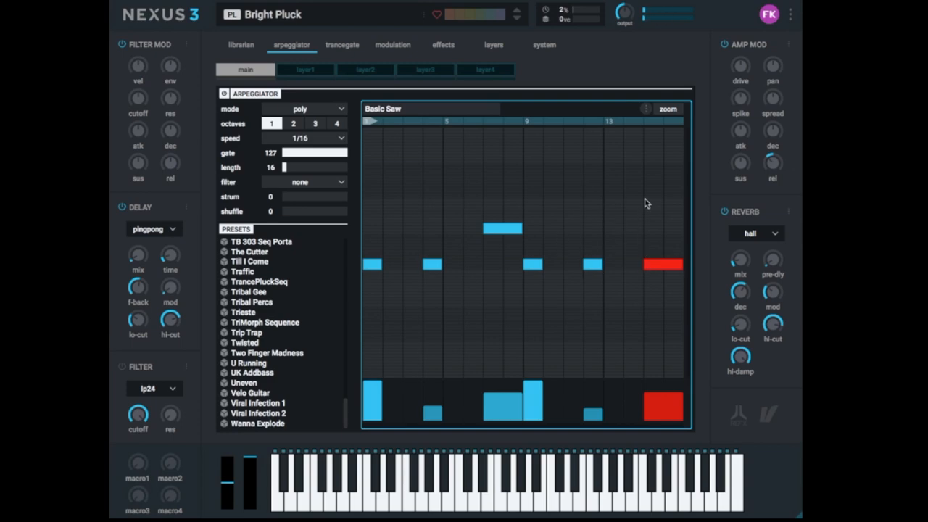
Name the pattern 'Thomas Foster Arp' and save it as an arpeggiator preset
{"action": "left_click", "coordinate": [372, 264]}
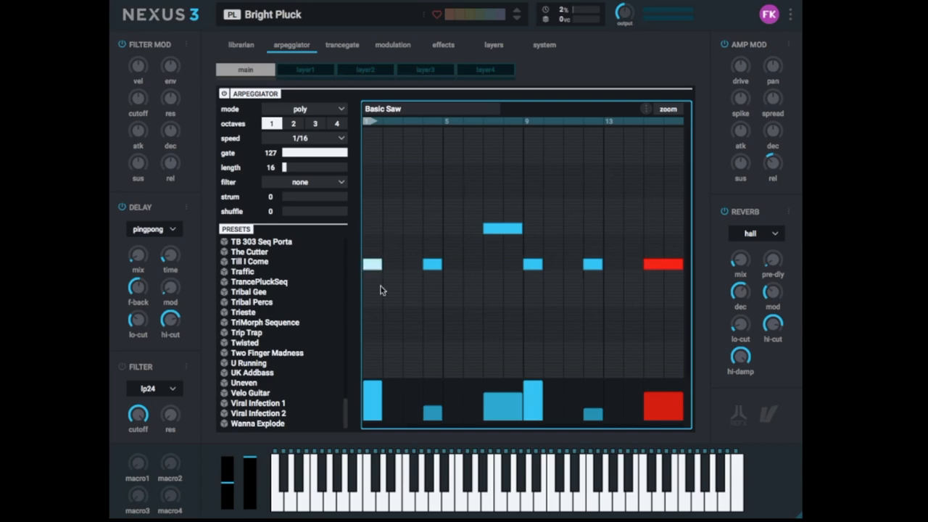
{"action": "left_click", "coordinate": [372, 264]}
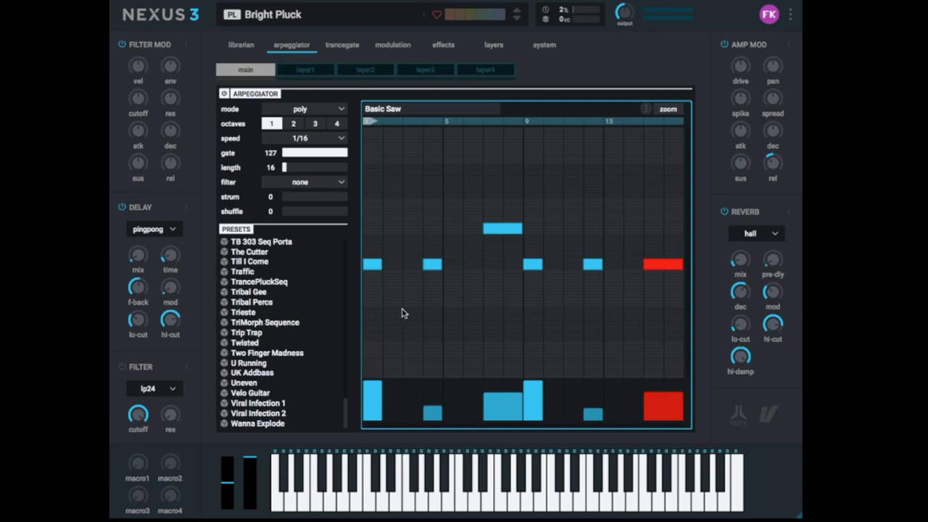
{"action": "mouse_move", "coordinate": [451, 253]}
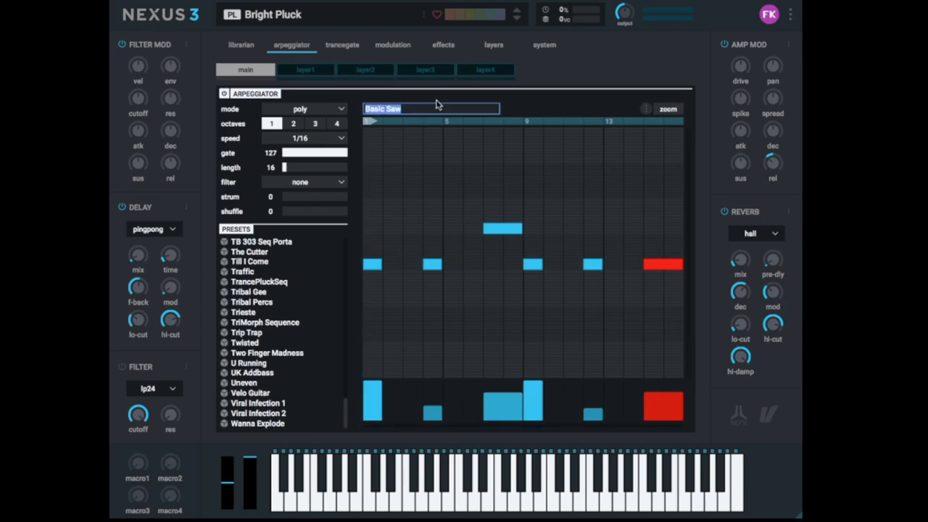
{"action": "type", "text": "Thomas F"}
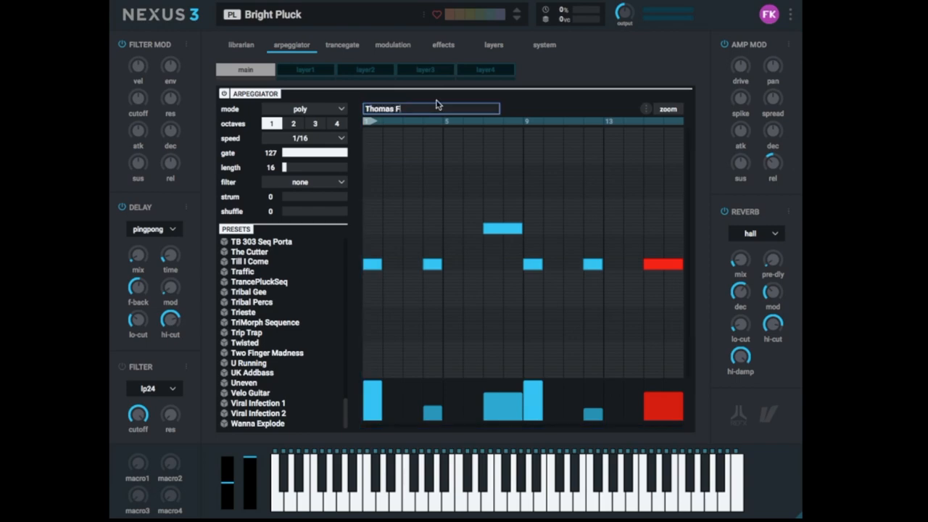
{"action": "type", "text": "oster"}
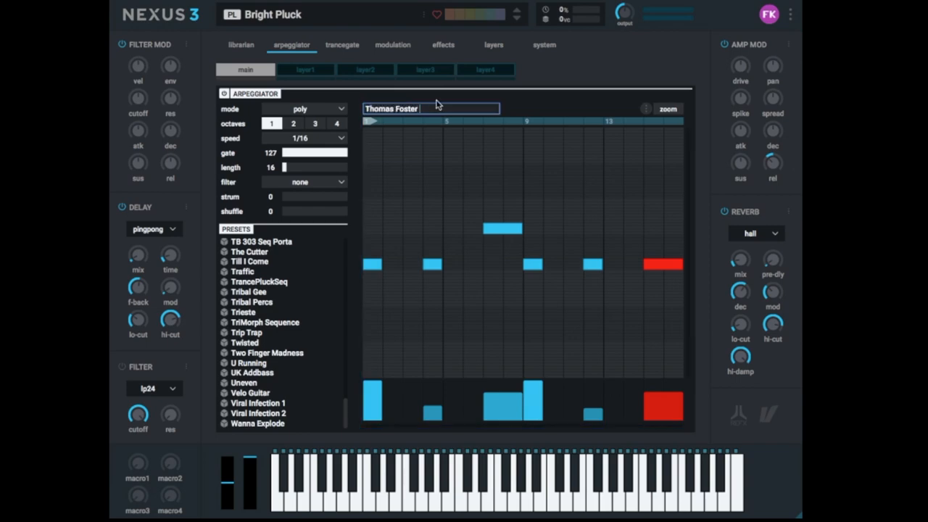
{"action": "type", "text": "Arp"}
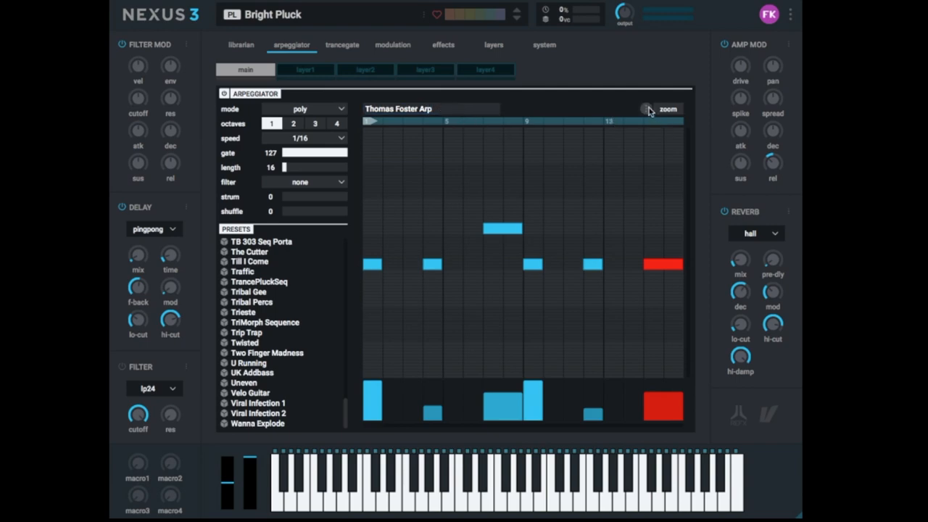
{"action": "mouse_move", "coordinate": [649, 114]}
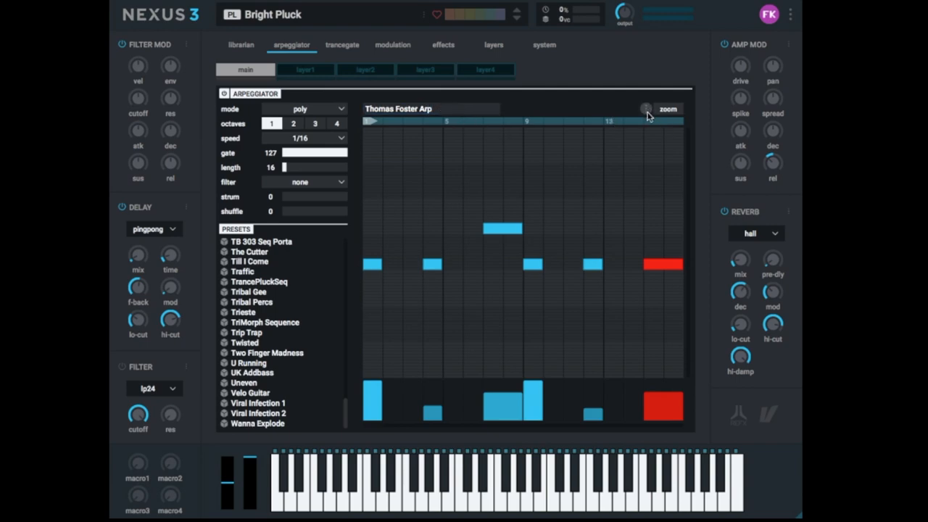
{"action": "left_click", "coordinate": [645, 108]}
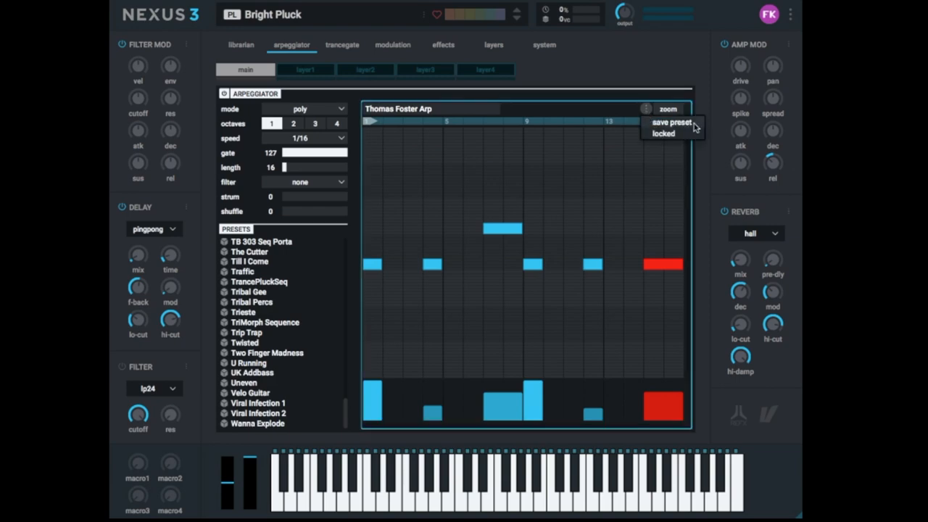
{"action": "left_click", "coordinate": [348, 416]}
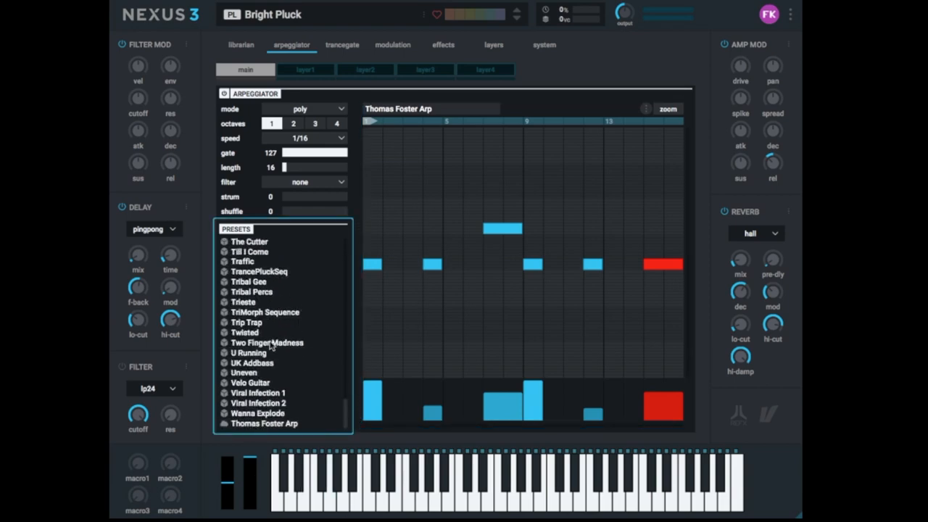
Audition the Twisted and TriMorph Sequence presets, then reload Thomas Foster Arp
{"action": "left_click", "coordinate": [244, 332]}
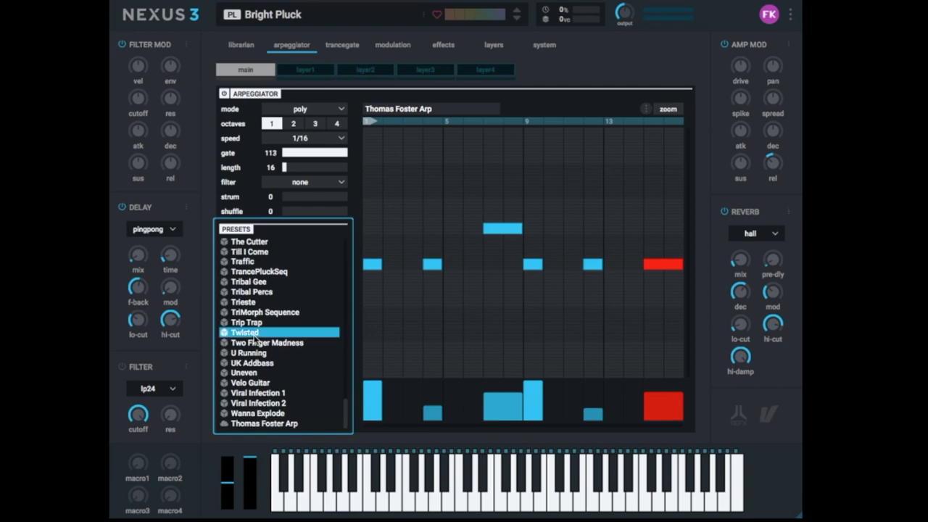
{"action": "left_click", "coordinate": [244, 333]}
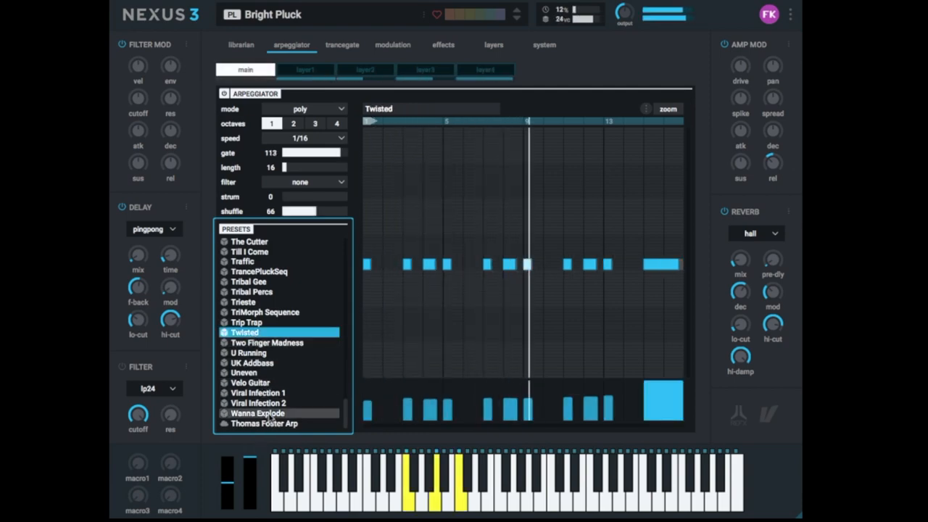
{"action": "left_click", "coordinate": [265, 312]}
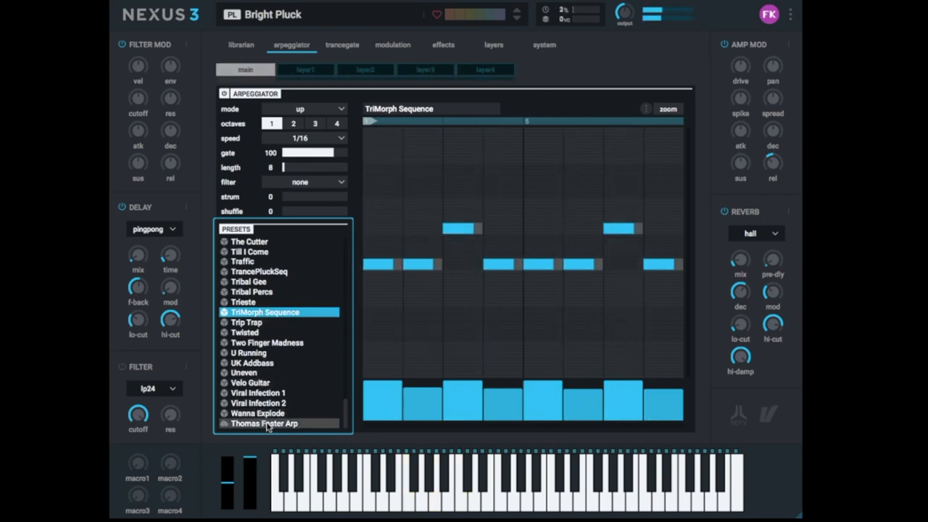
{"action": "left_click", "coordinate": [264, 423]}
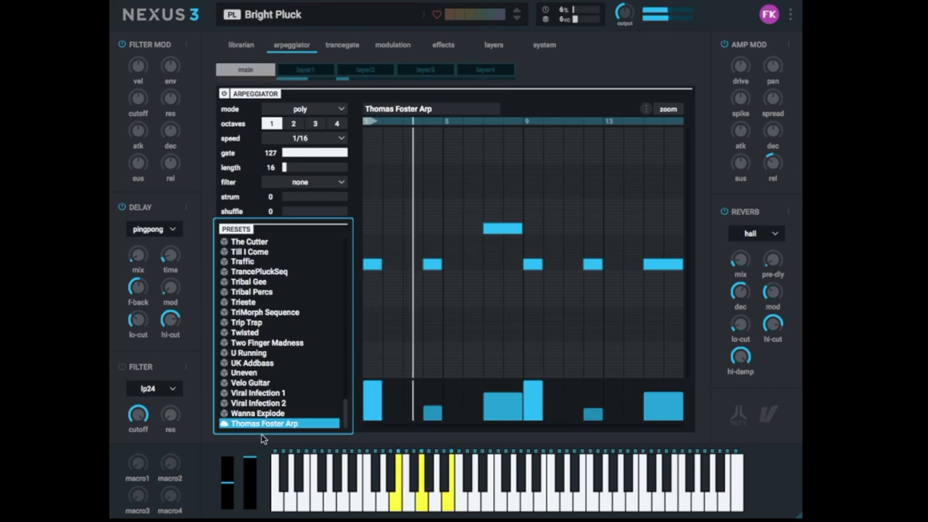
{"action": "mouse_move", "coordinate": [316, 322]}
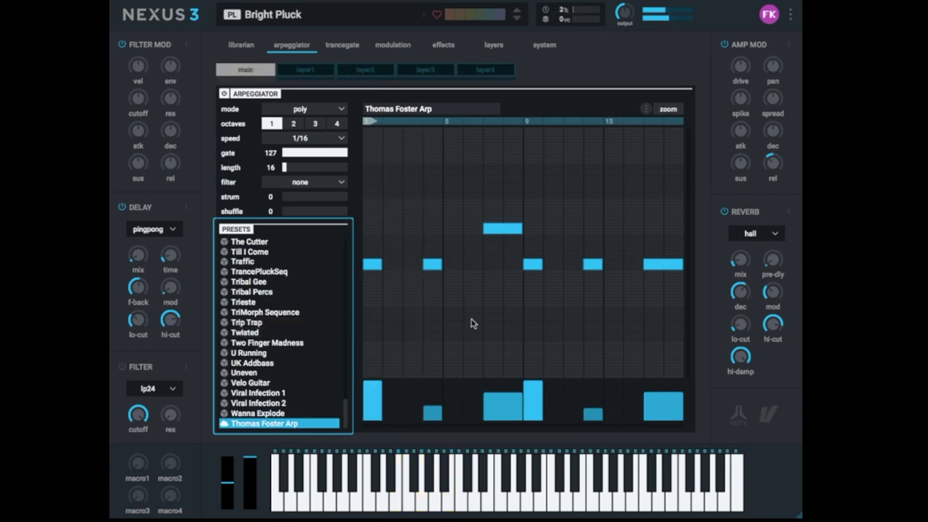
{"action": "mouse_move", "coordinate": [457, 339]}
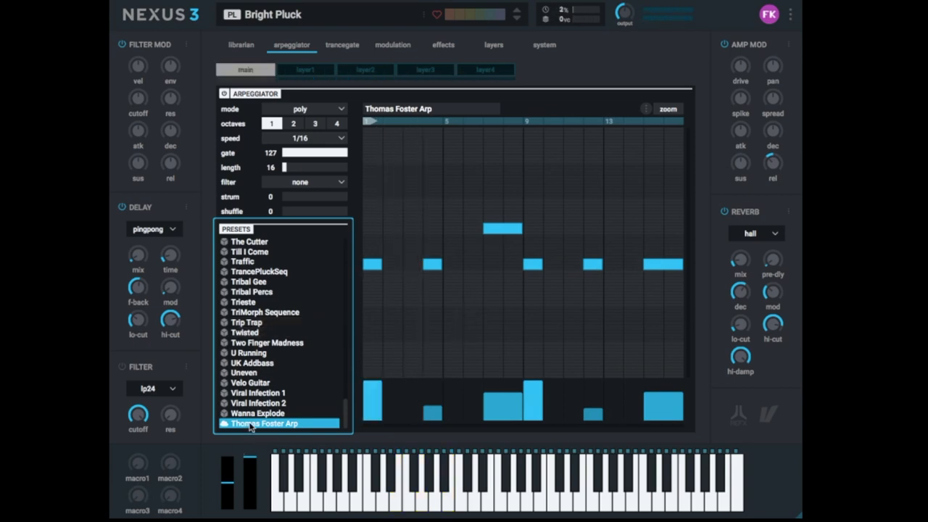
Start renaming the saved Thomas Foster Arp preset from its context menu
{"action": "right_click", "coordinate": [265, 423]}
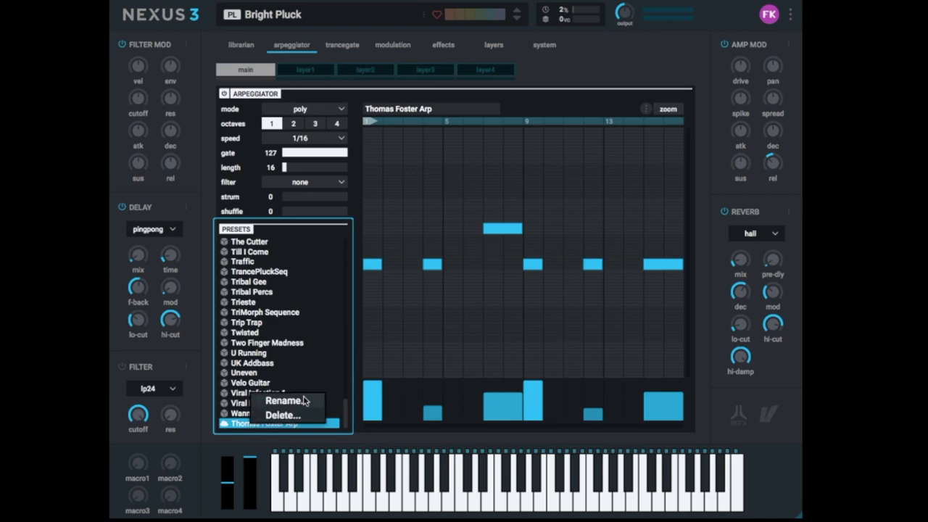
{"action": "left_click", "coordinate": [285, 400]}
{"action": "type", "text": "s"}
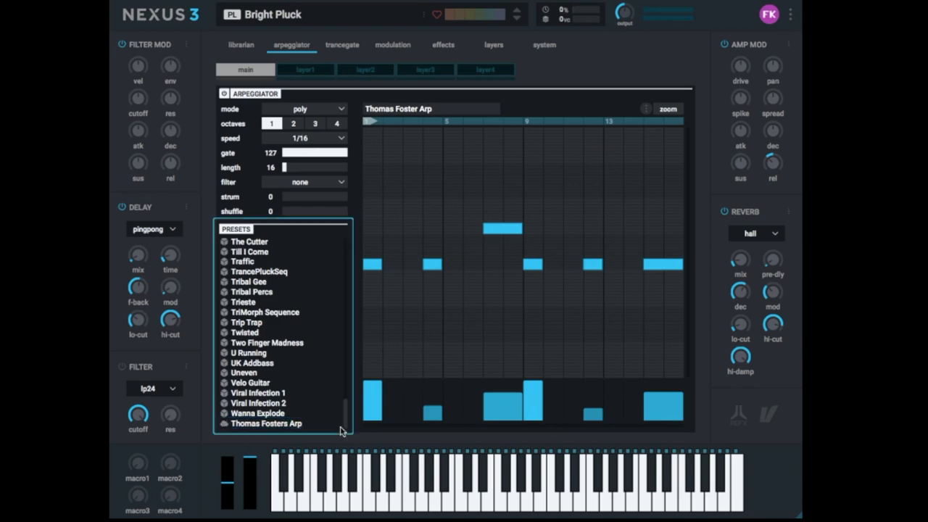
{"action": "right_click", "coordinate": [266, 423]}
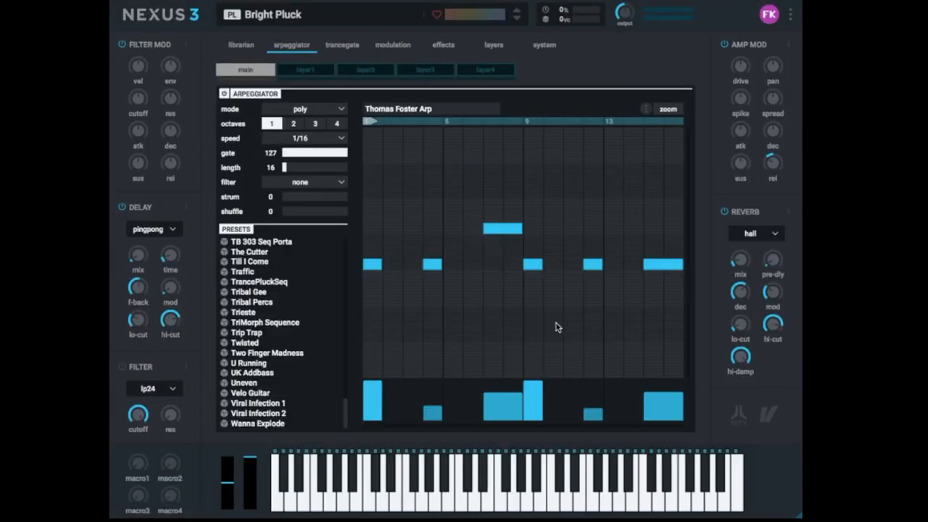
{"action": "mouse_move", "coordinate": [594, 382]}
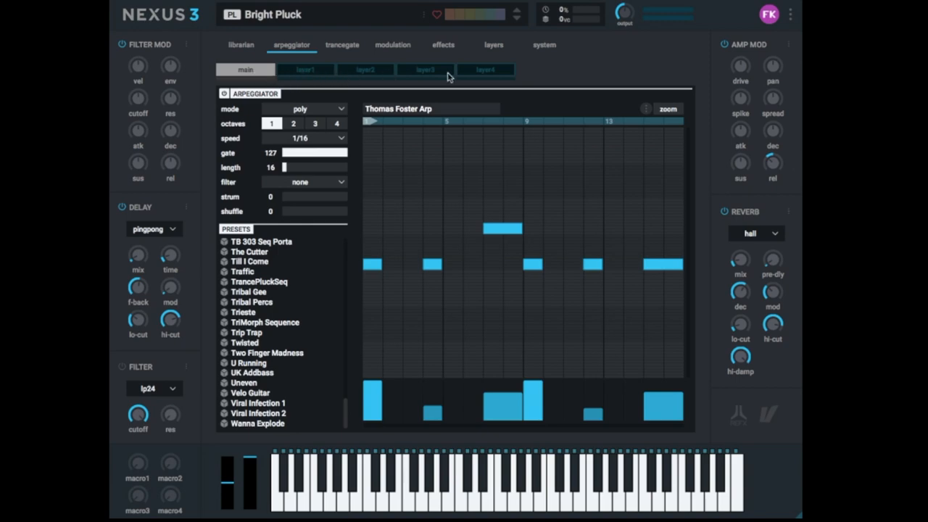
{"action": "mouse_move", "coordinate": [297, 85]}
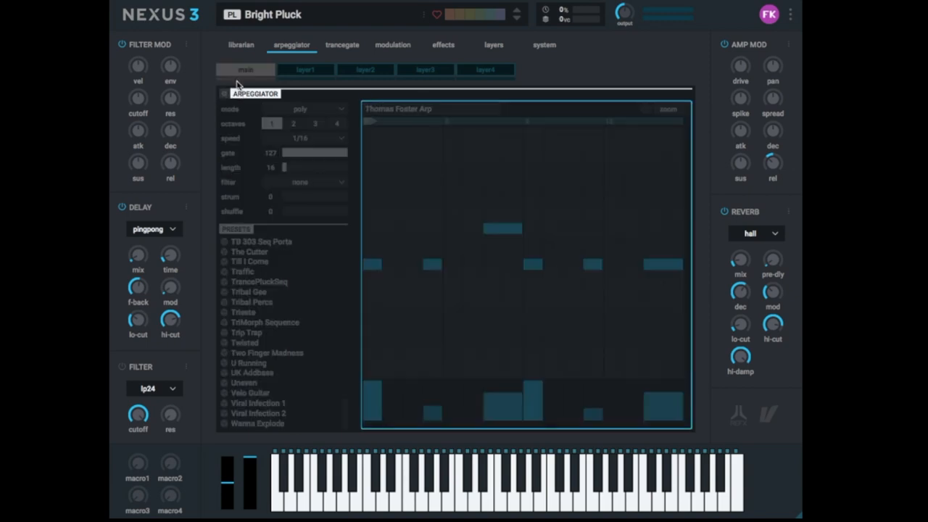
Disable the main arpeggiator, enable arpeggiators on layers 1–4, and view layer 2's pattern
{"action": "left_click", "coordinate": [305, 69]}
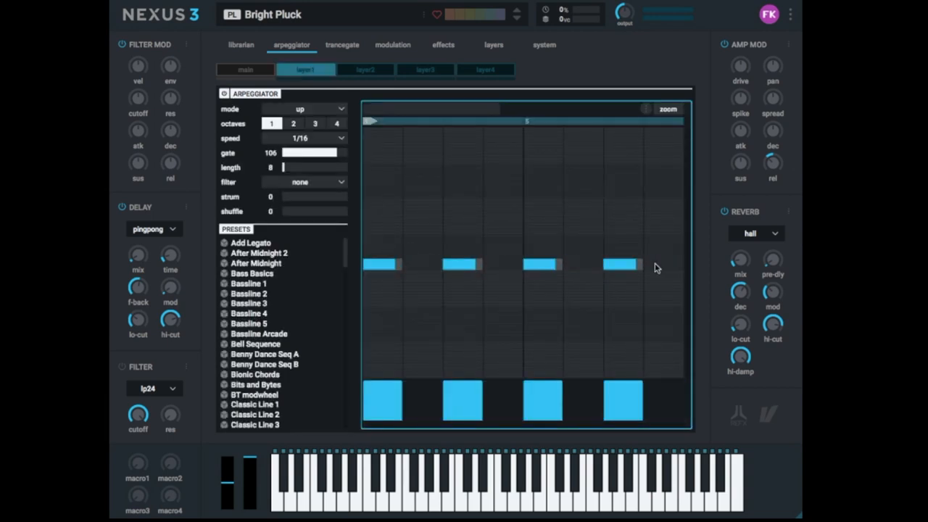
{"action": "left_click", "coordinate": [365, 69]}
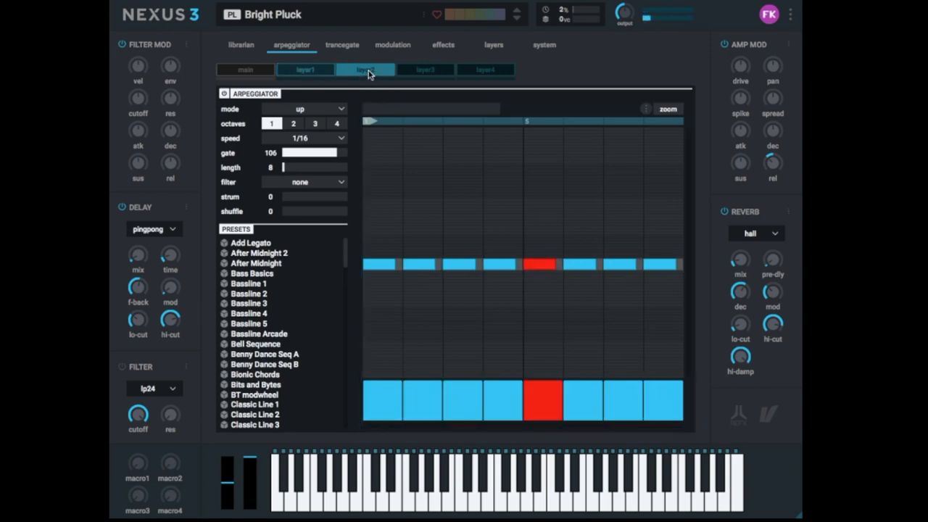
{"action": "left_click", "coordinate": [366, 69]}
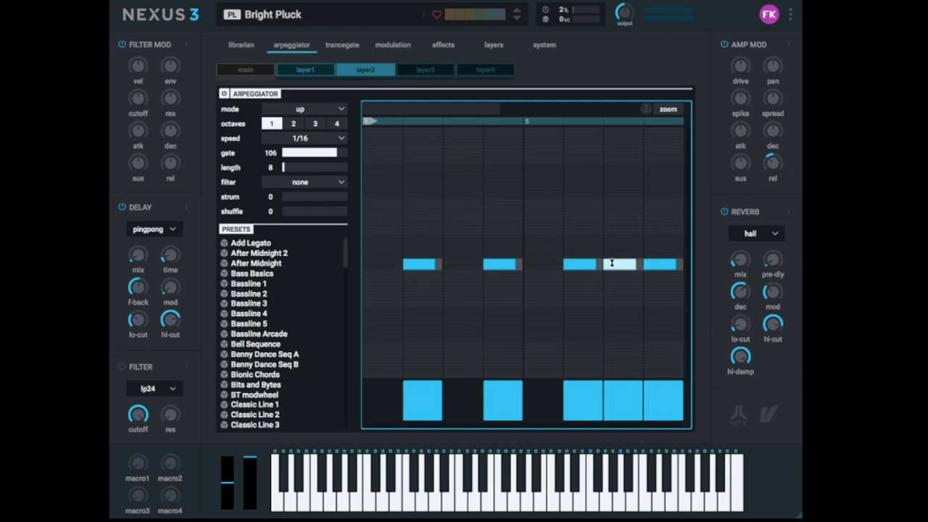
{"action": "left_click", "coordinate": [425, 70]}
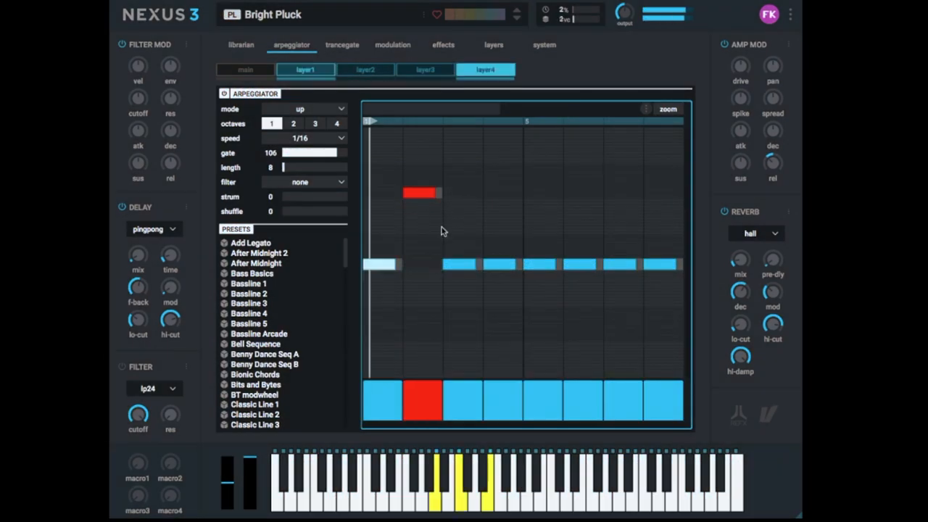
{"action": "left_click", "coordinate": [365, 68]}
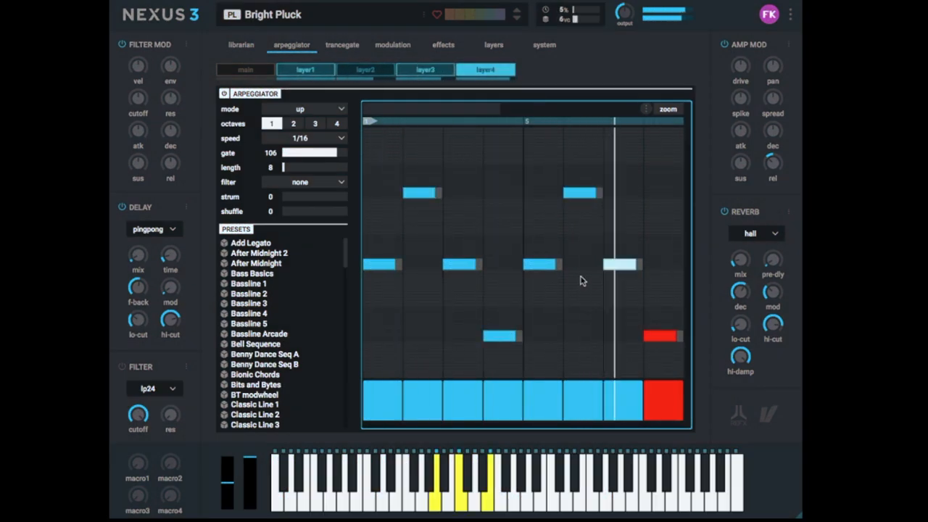
{"action": "left_click", "coordinate": [365, 69]}
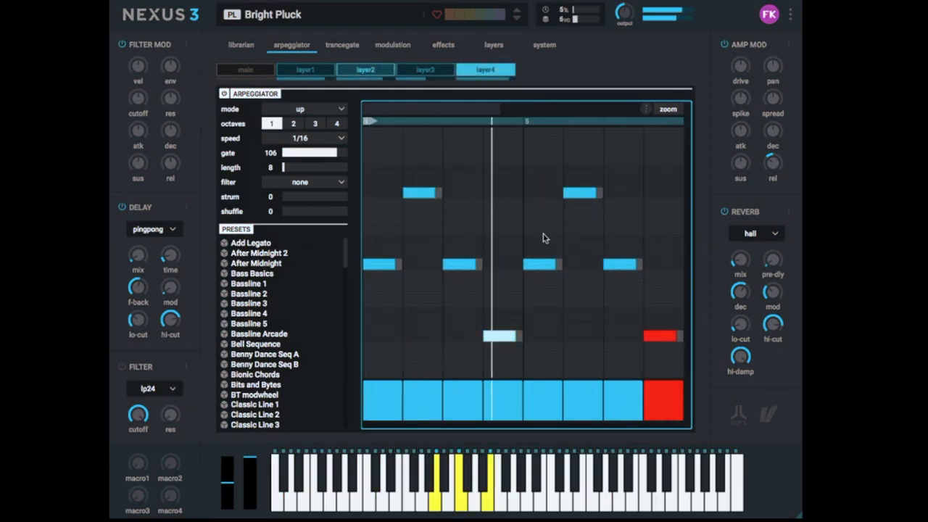